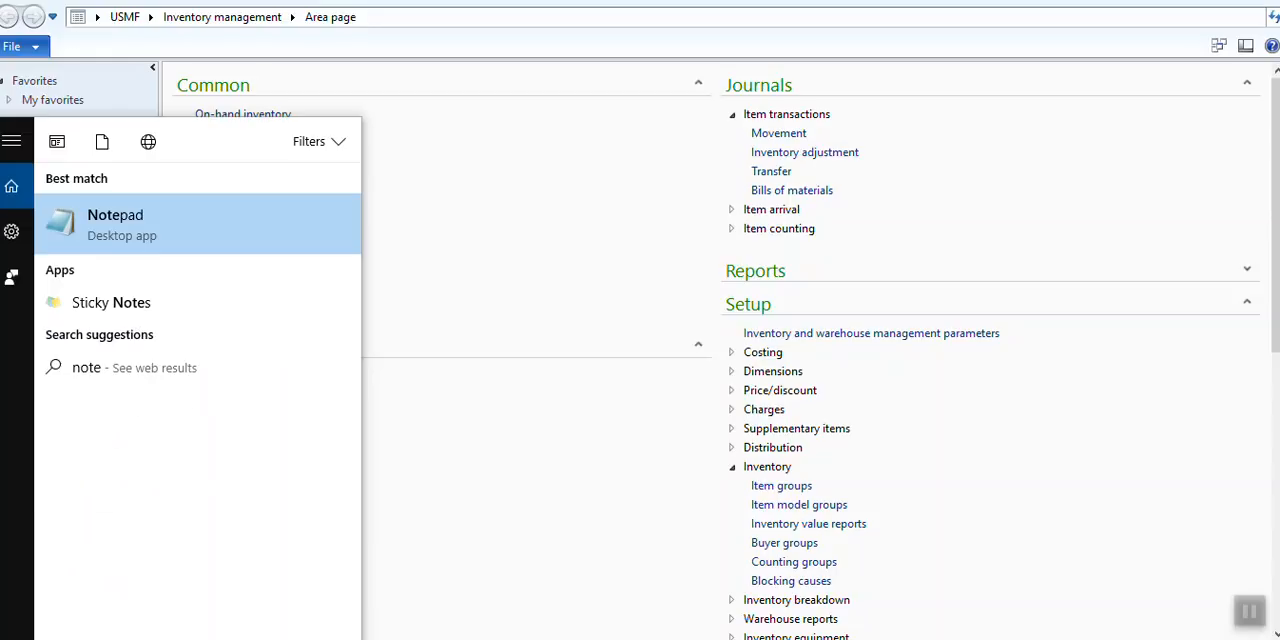
Write the note 'How to apply filter on data method control in form' in Notepad.
text(How to appy)
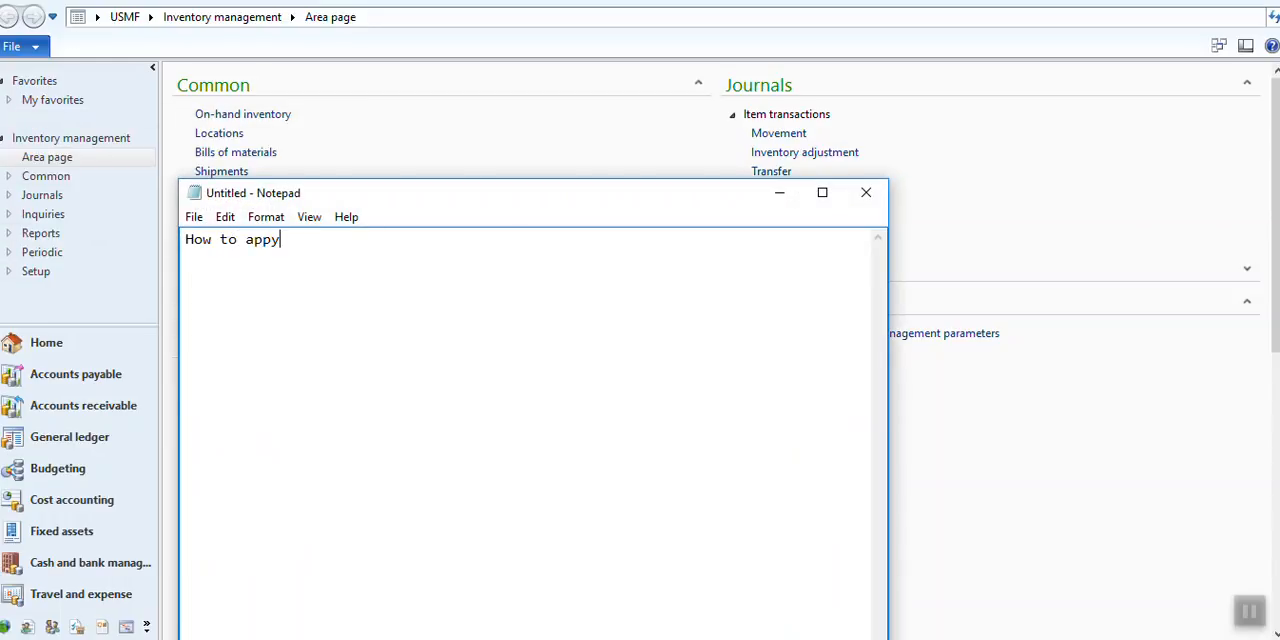
text(l)
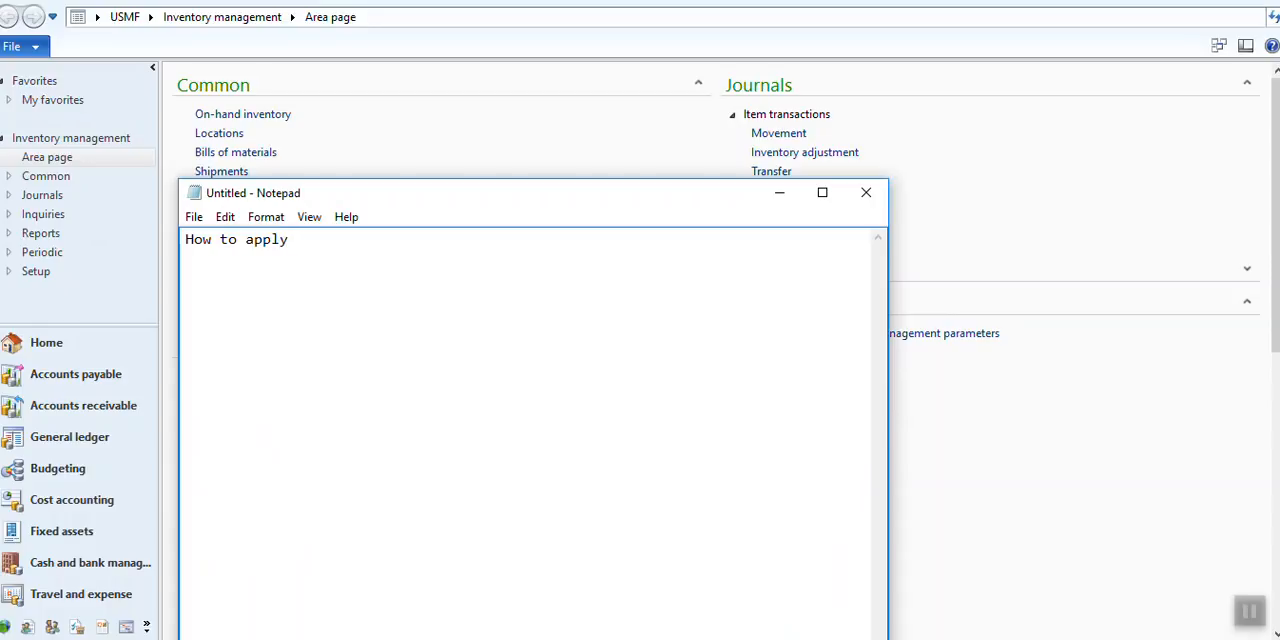
text(filter on d)
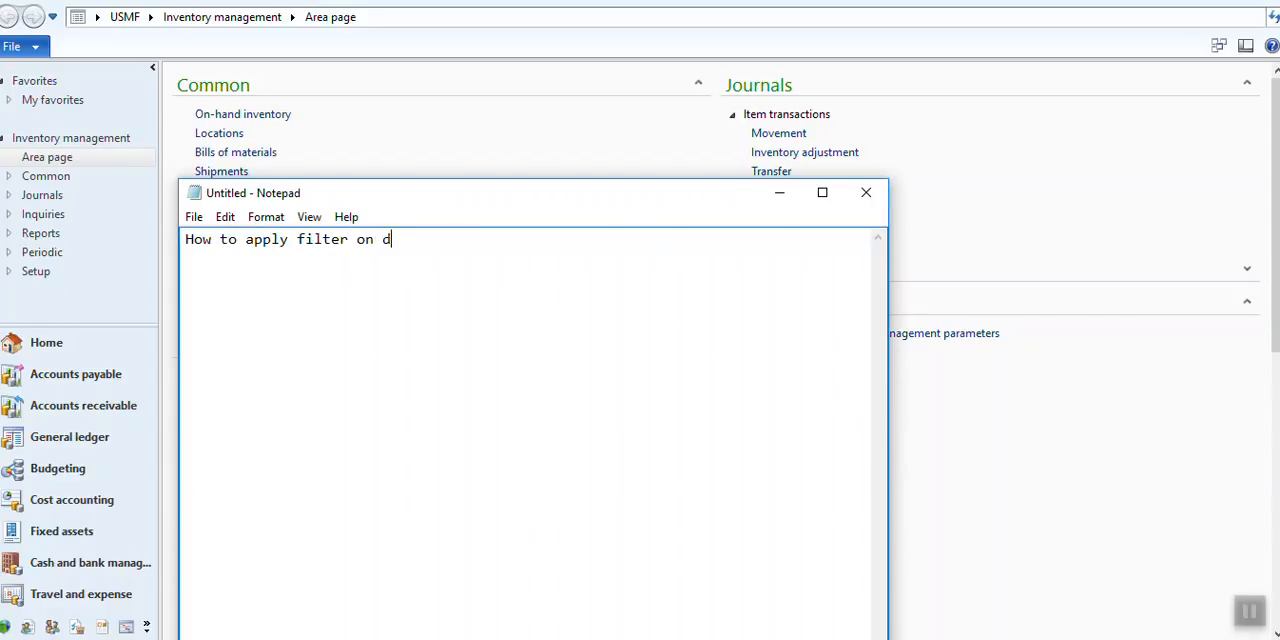
text(ata method contro)
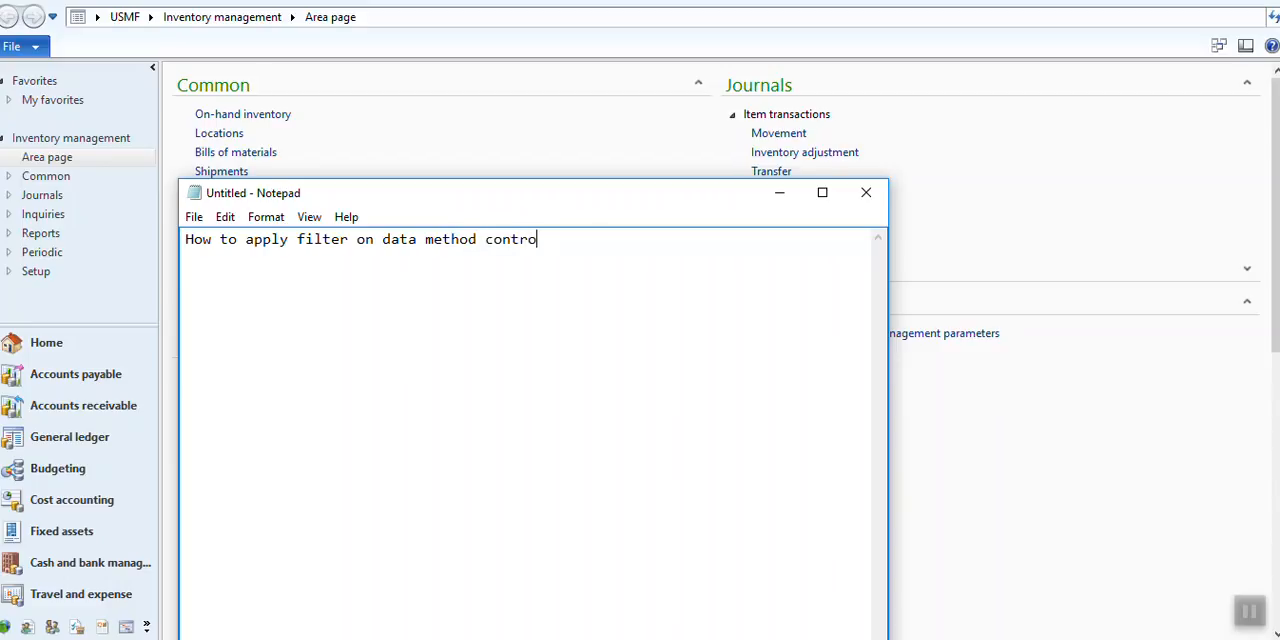
text(l in form)
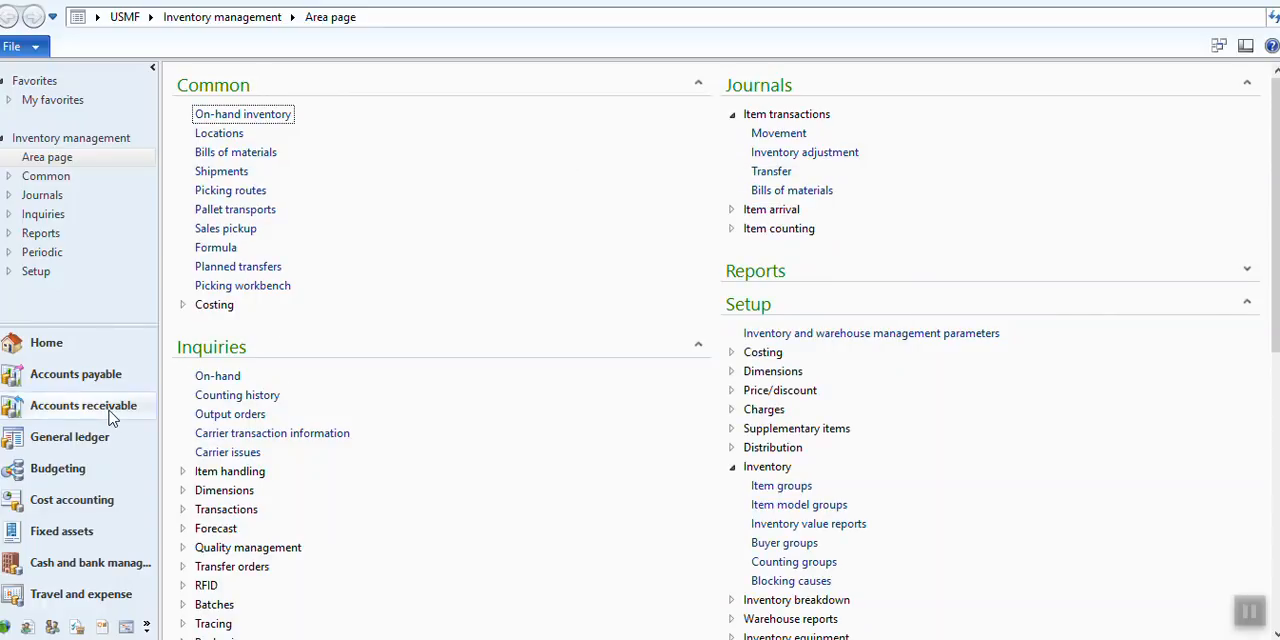
Navigate to Accounts receivable and show the All sales orders list page.
click(84, 404)
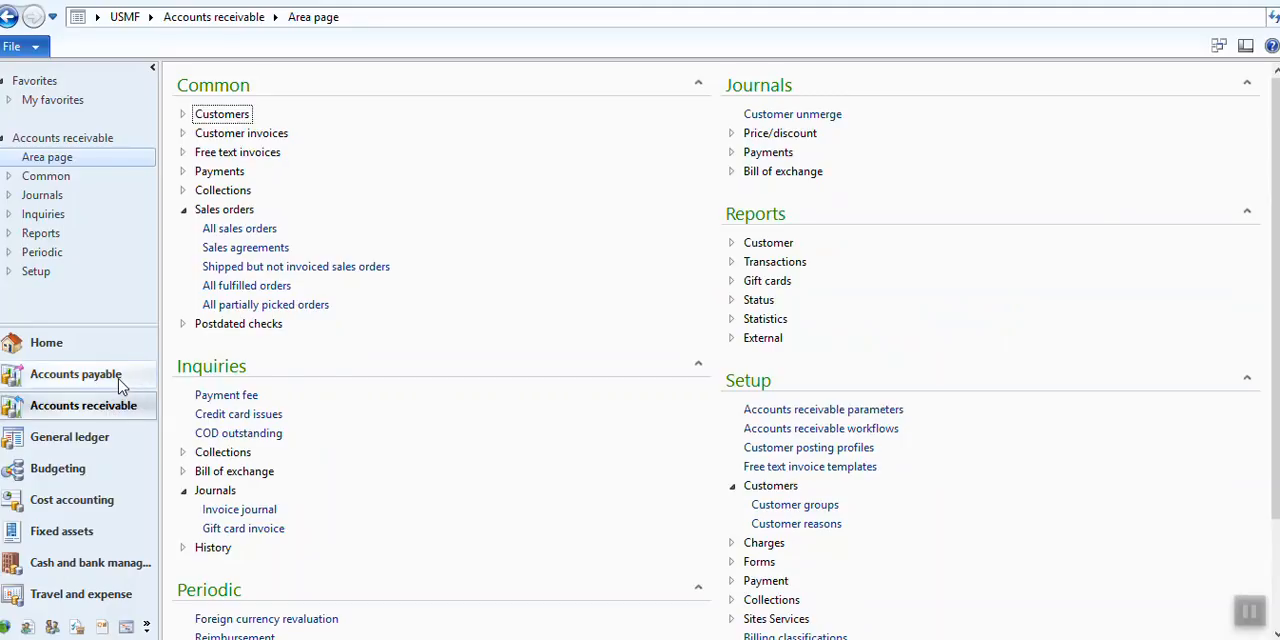
mouse_move(226, 394)
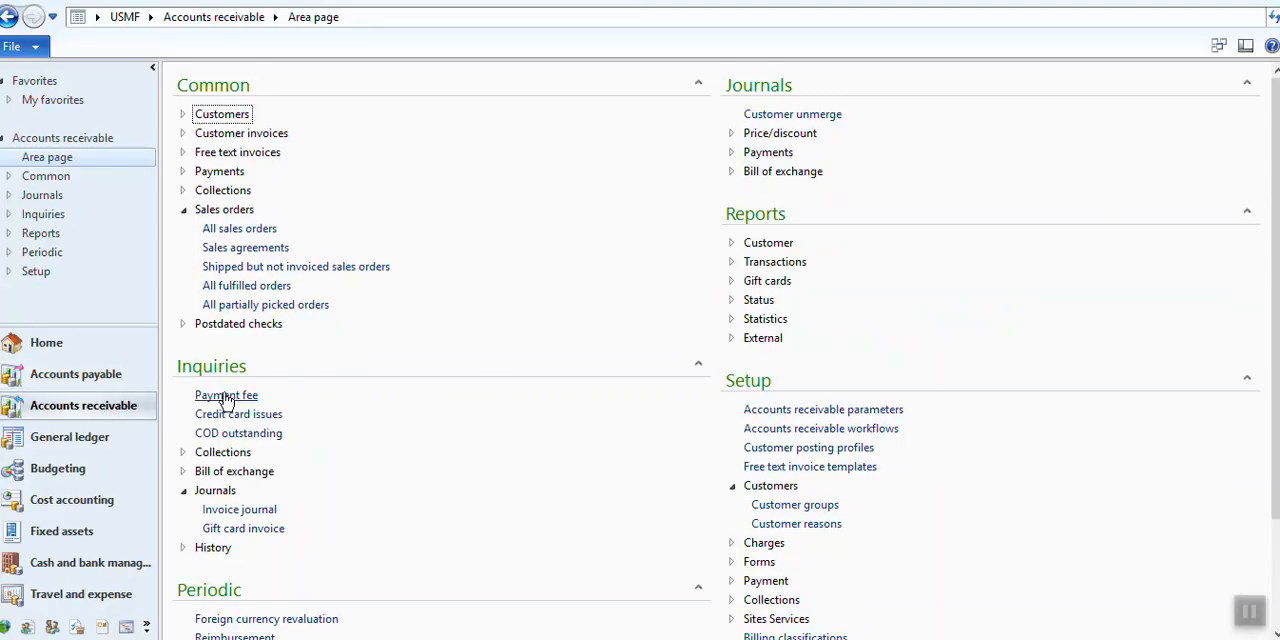
click(76, 372)
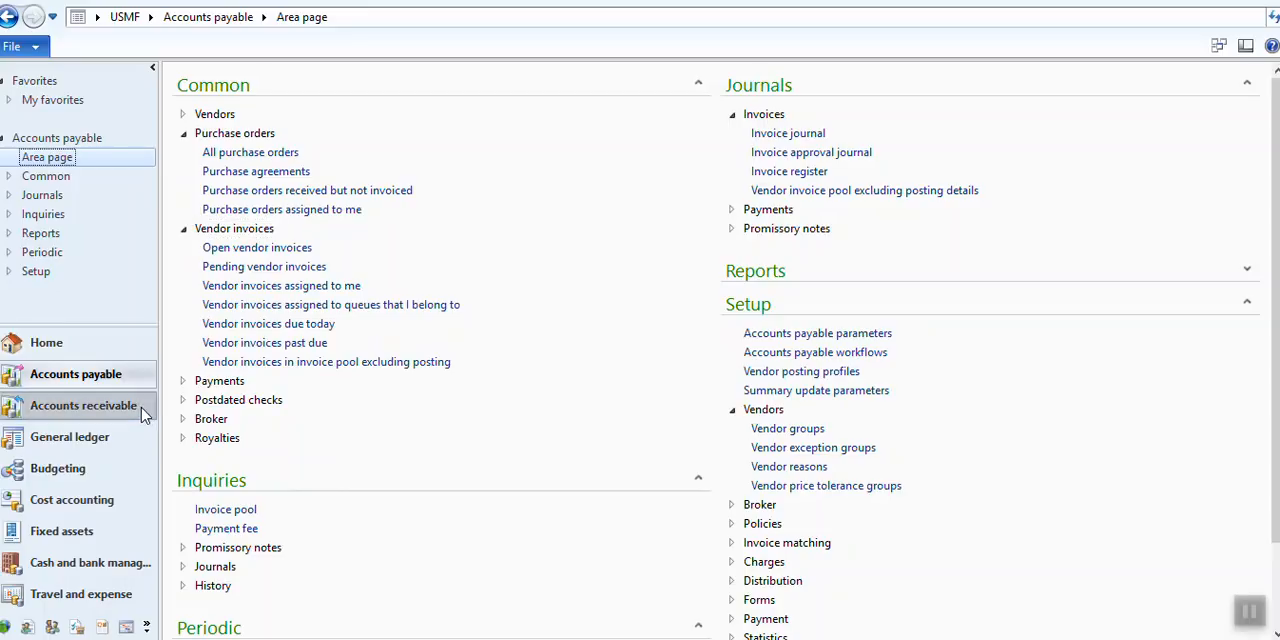
click(84, 404)
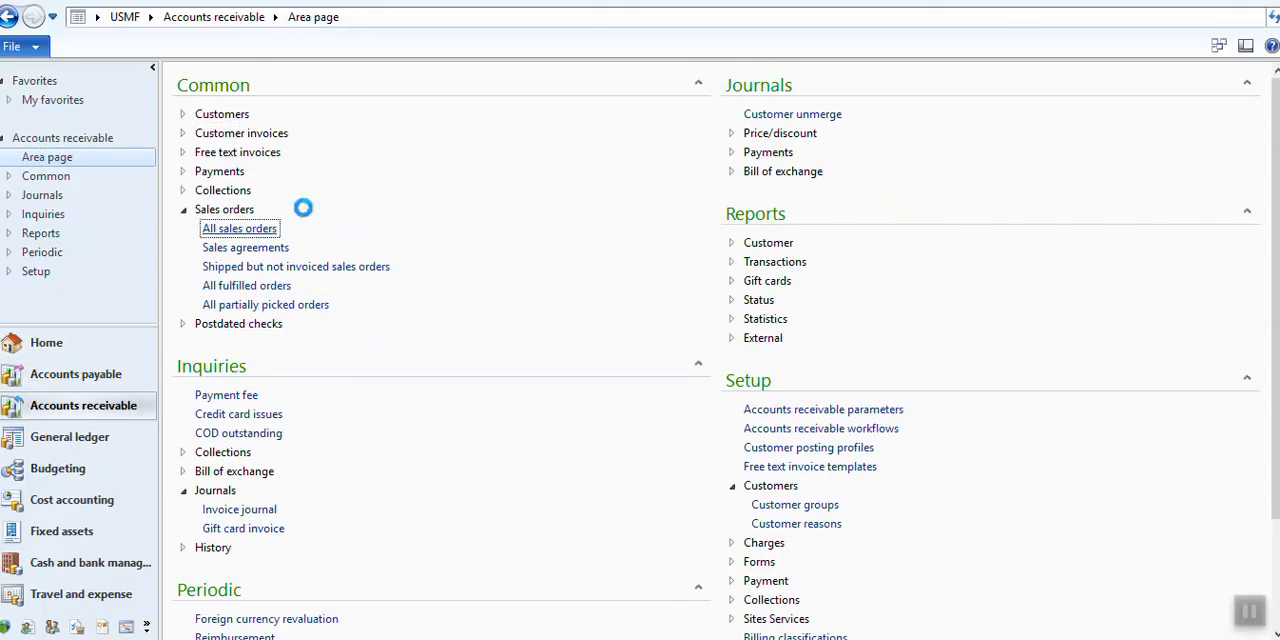
mouse_move(418, 244)
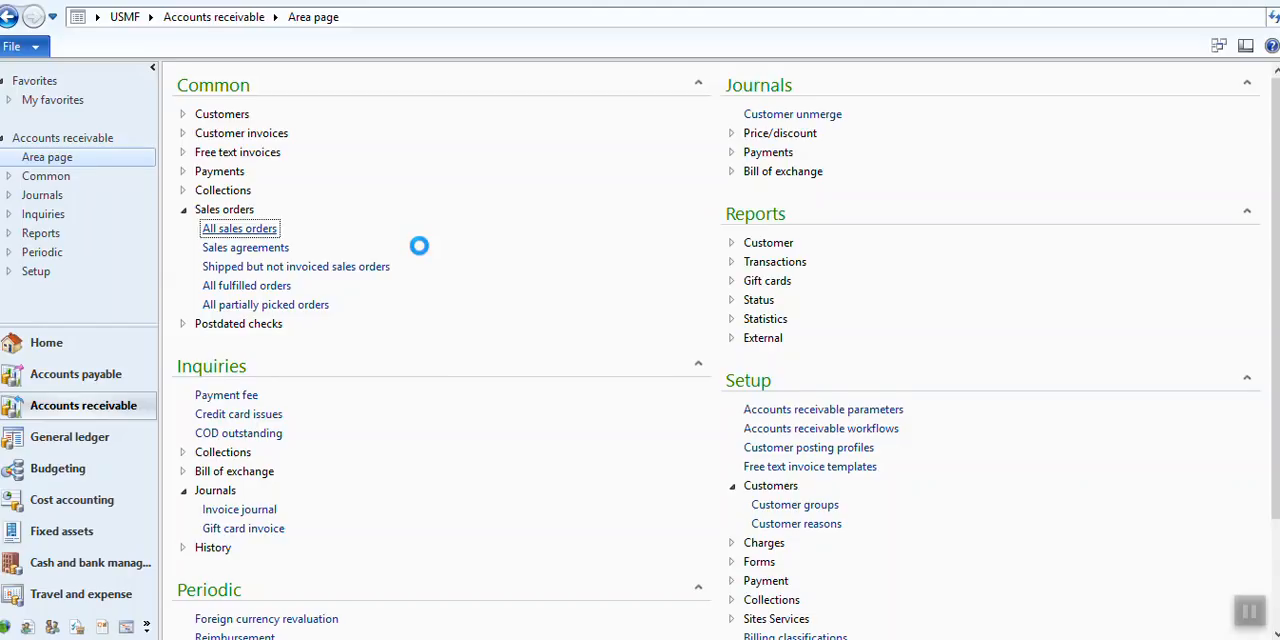
click(240, 228)
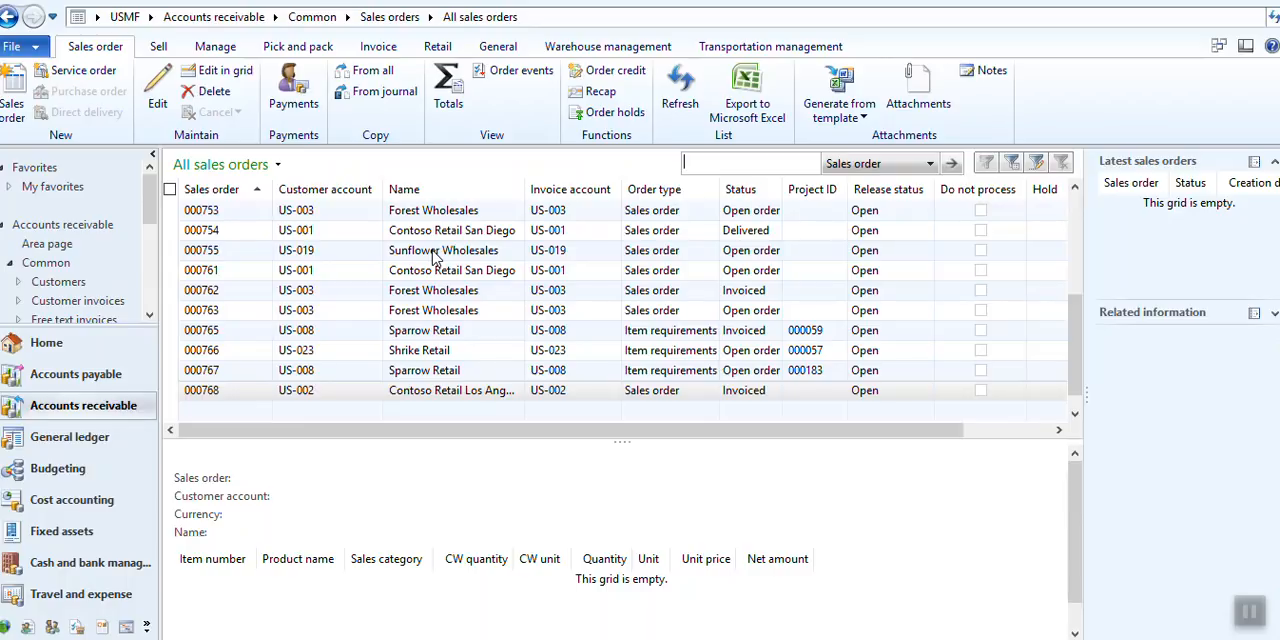
View and close the packing slip journal for sales order 000754, then switch to Accounts payable.
click(444, 250)
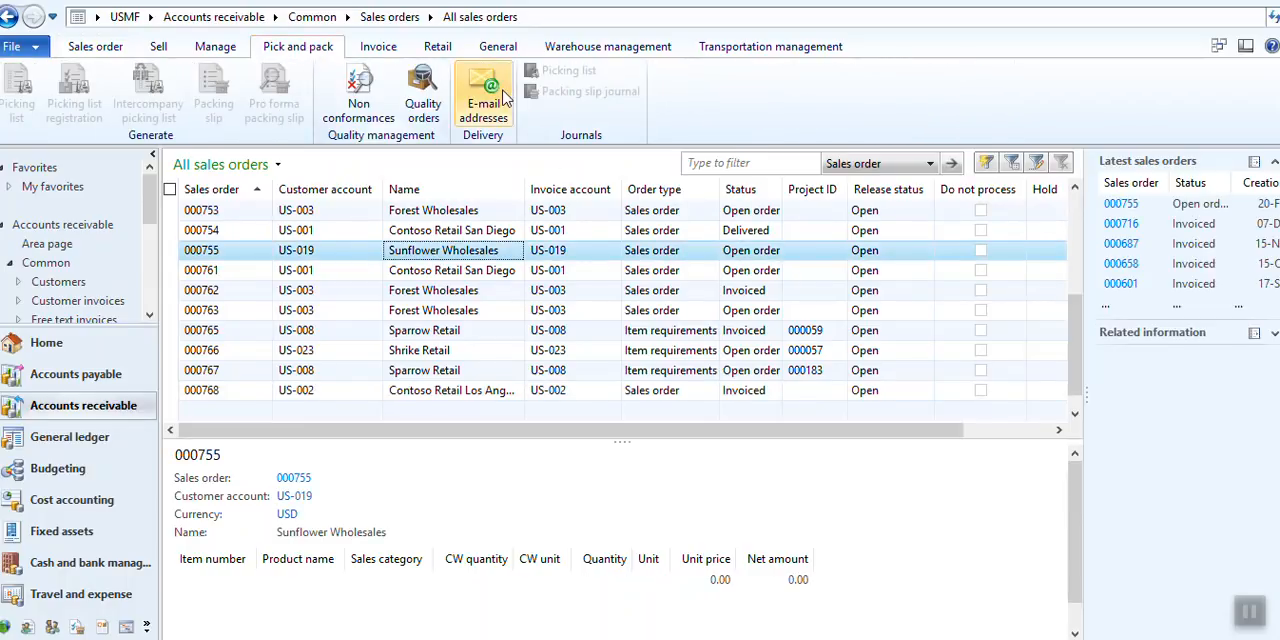
click(432, 210)
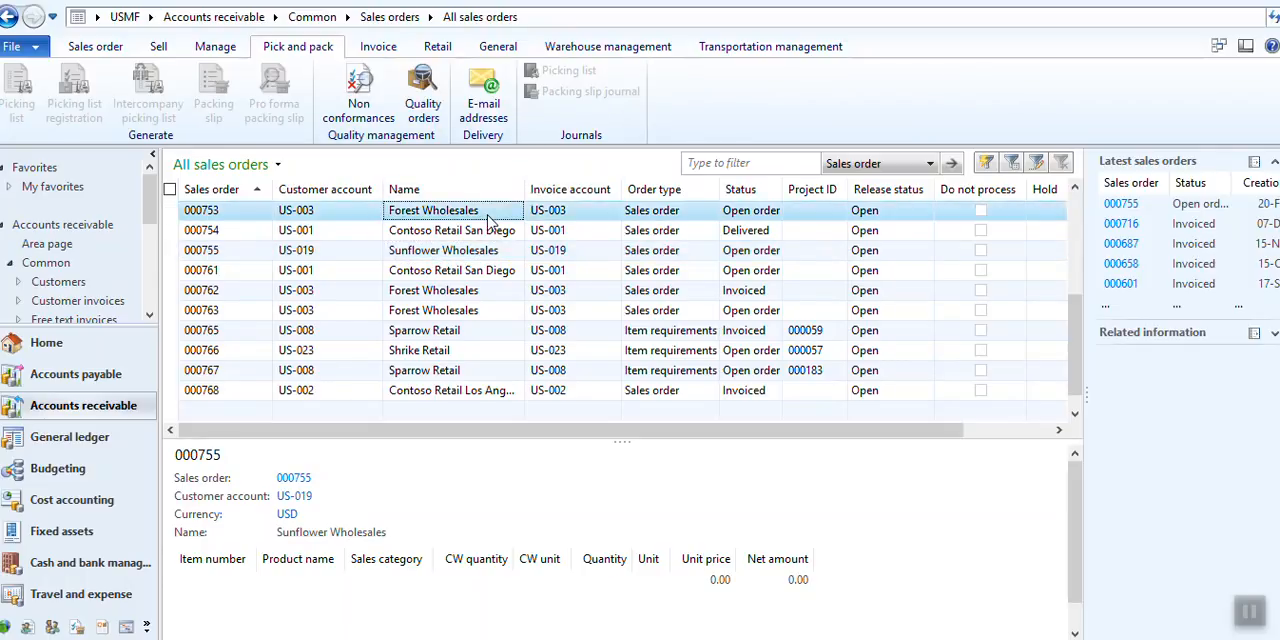
click(452, 230)
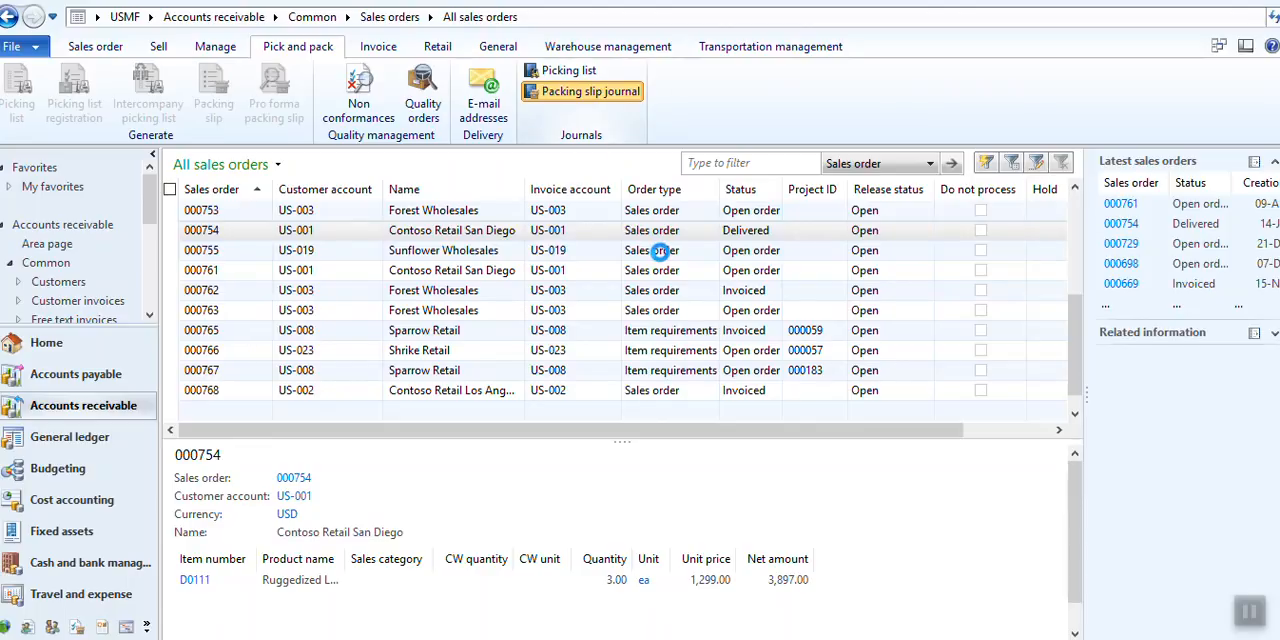
click(582, 92)
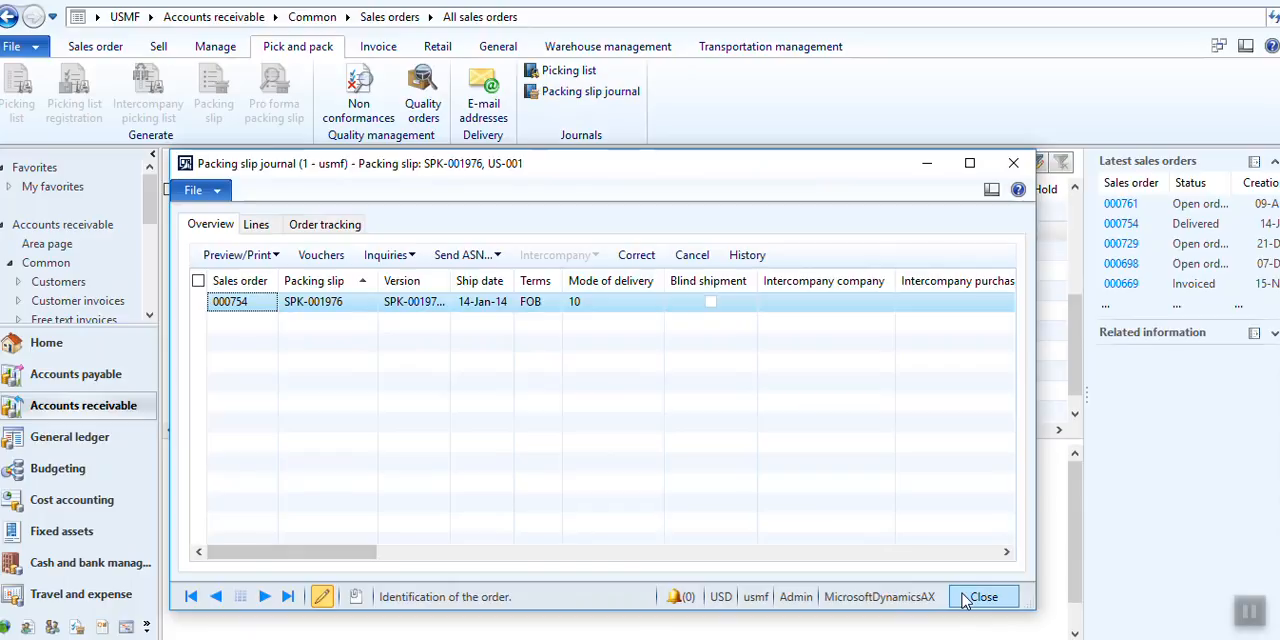
click(982, 596)
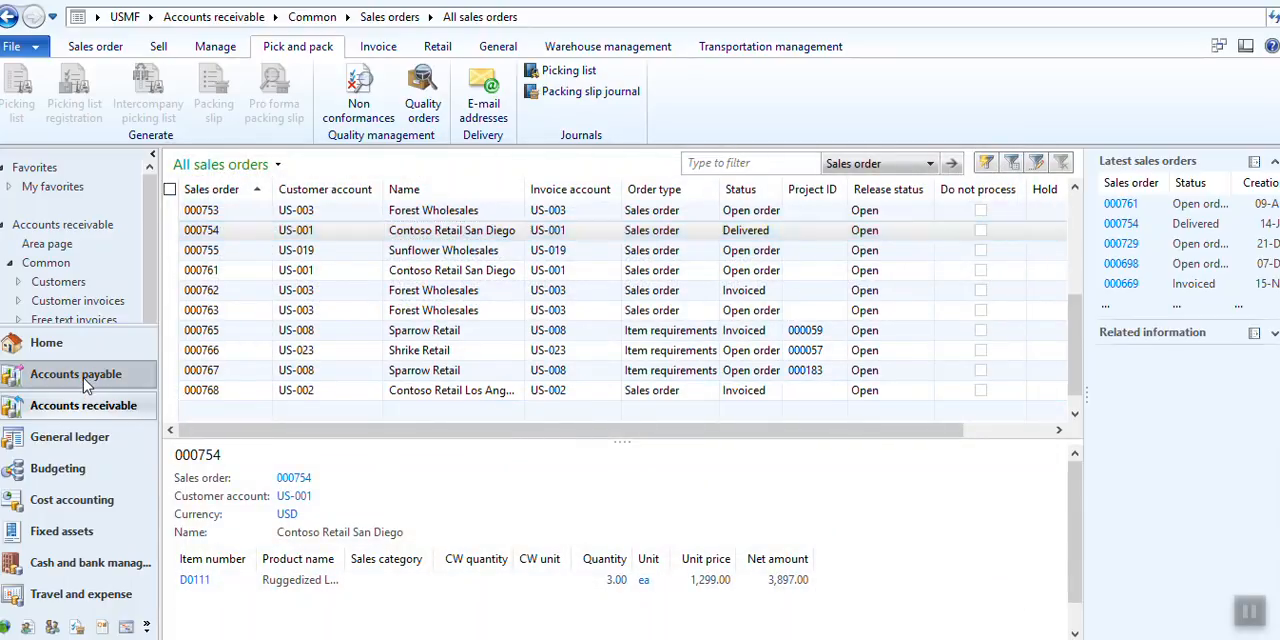
click(76, 372)
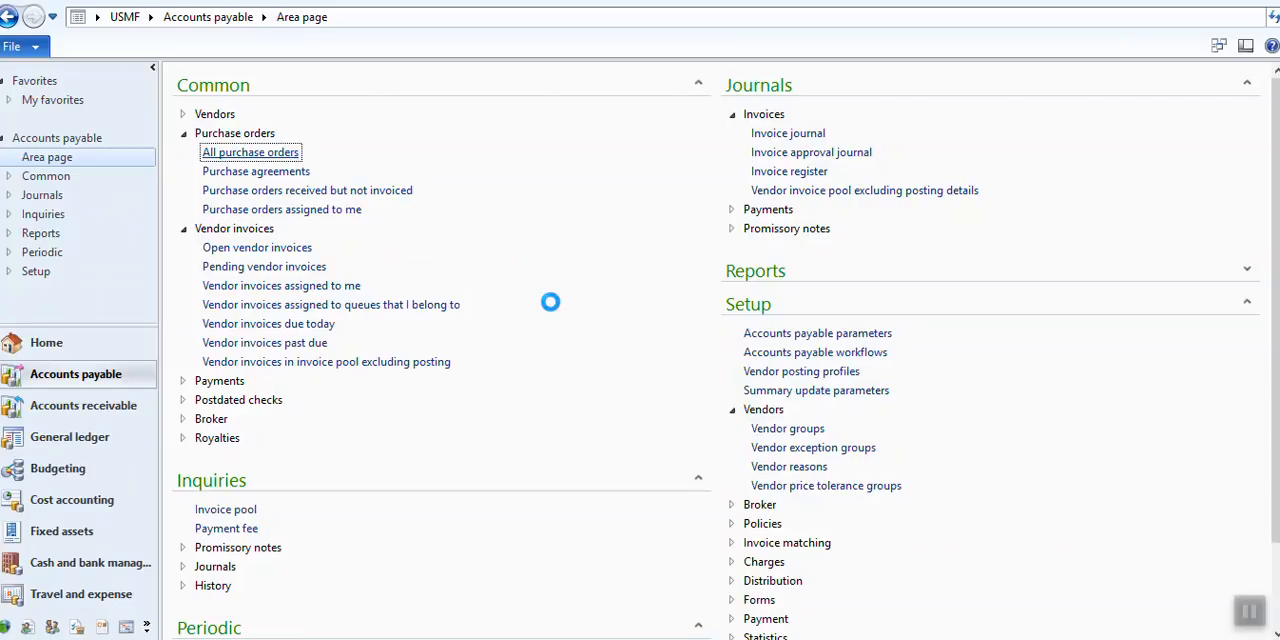
From All purchase orders, show the product receipt journal for order 000032.
click(250, 152)
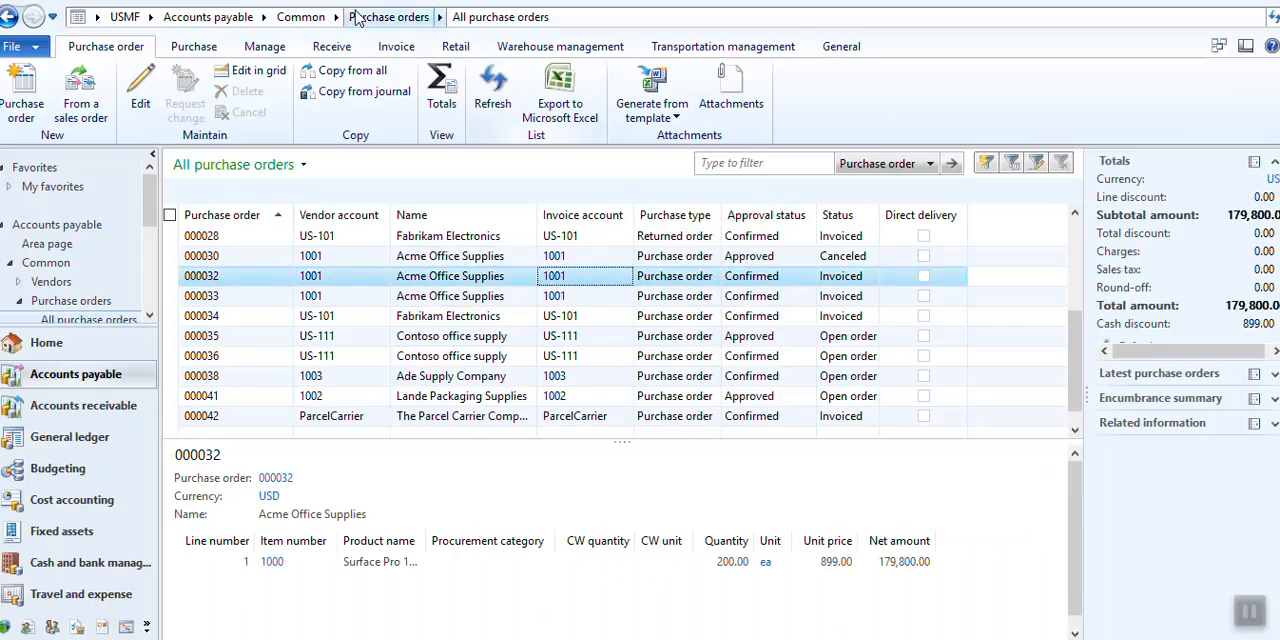
click(332, 46)
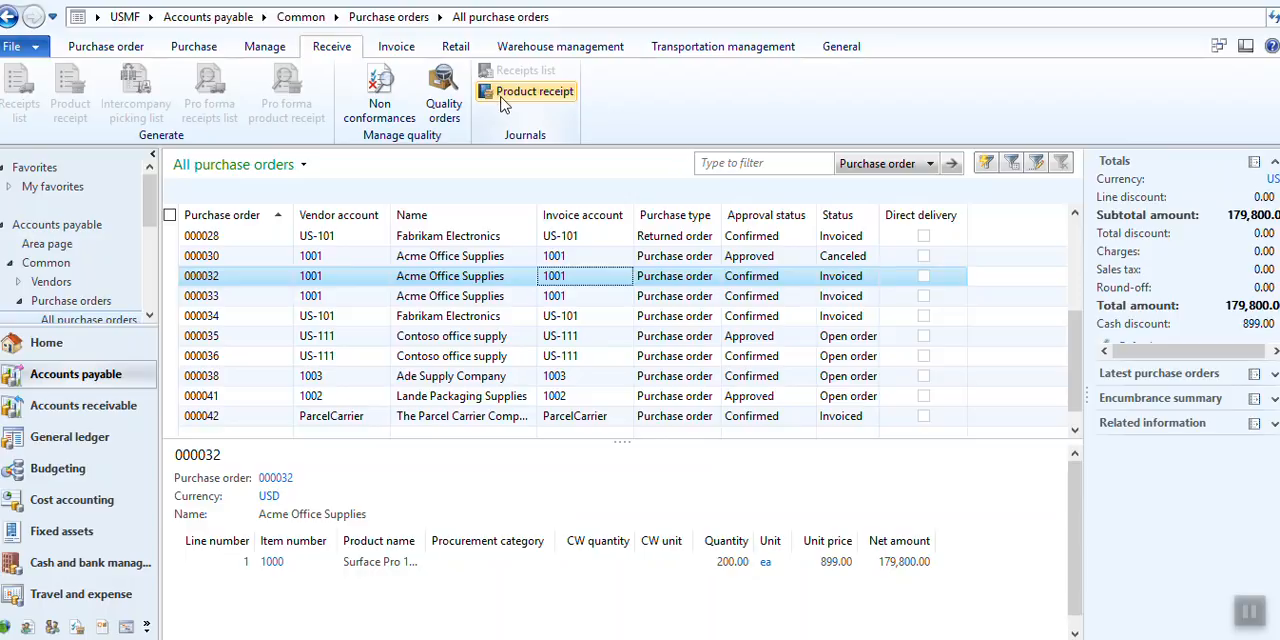
click(532, 92)
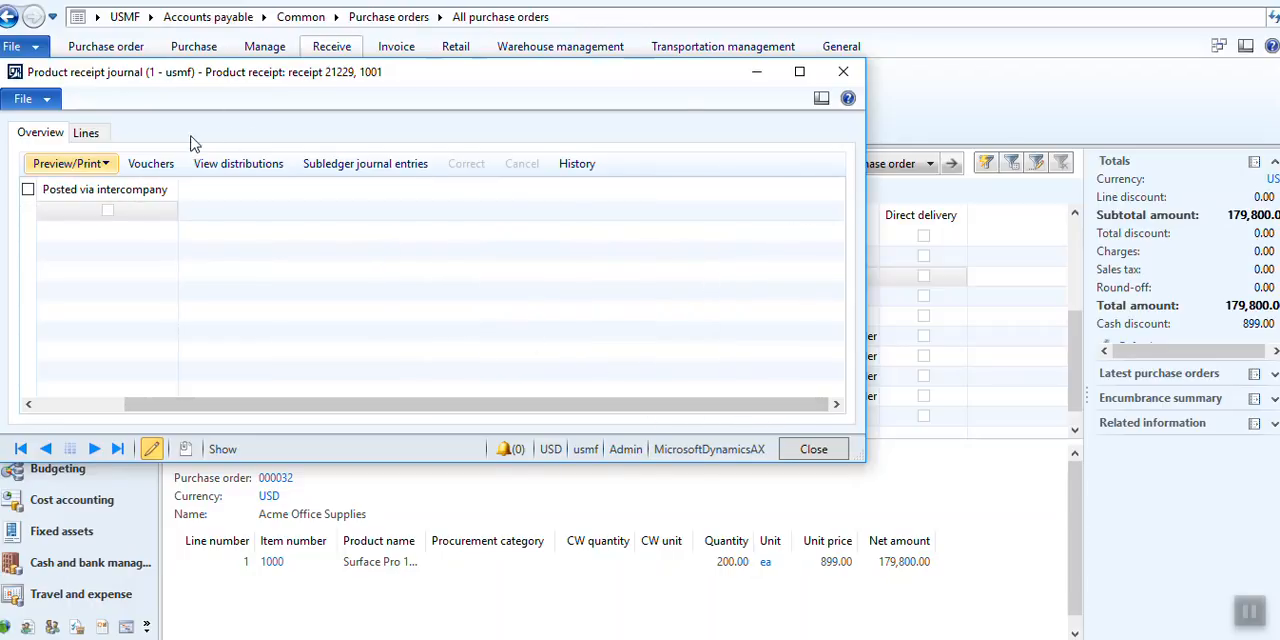
Review the receipt's lines, return to Overview and enable the grid filter row on the receipt.
click(86, 132)
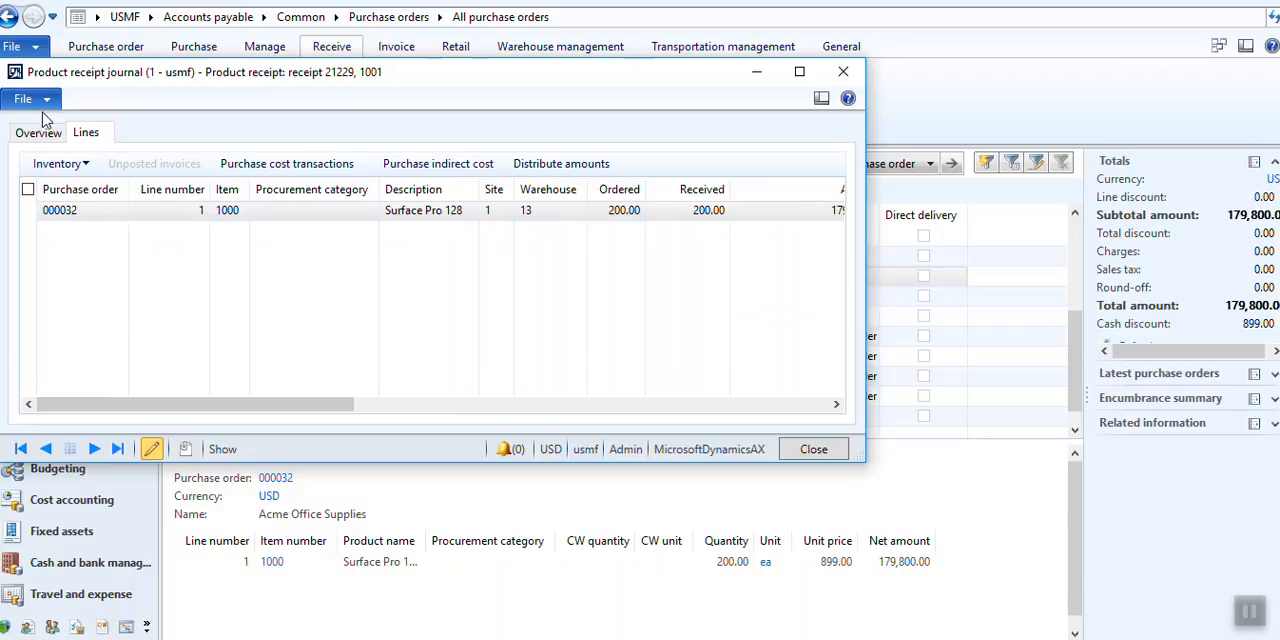
click(40, 132)
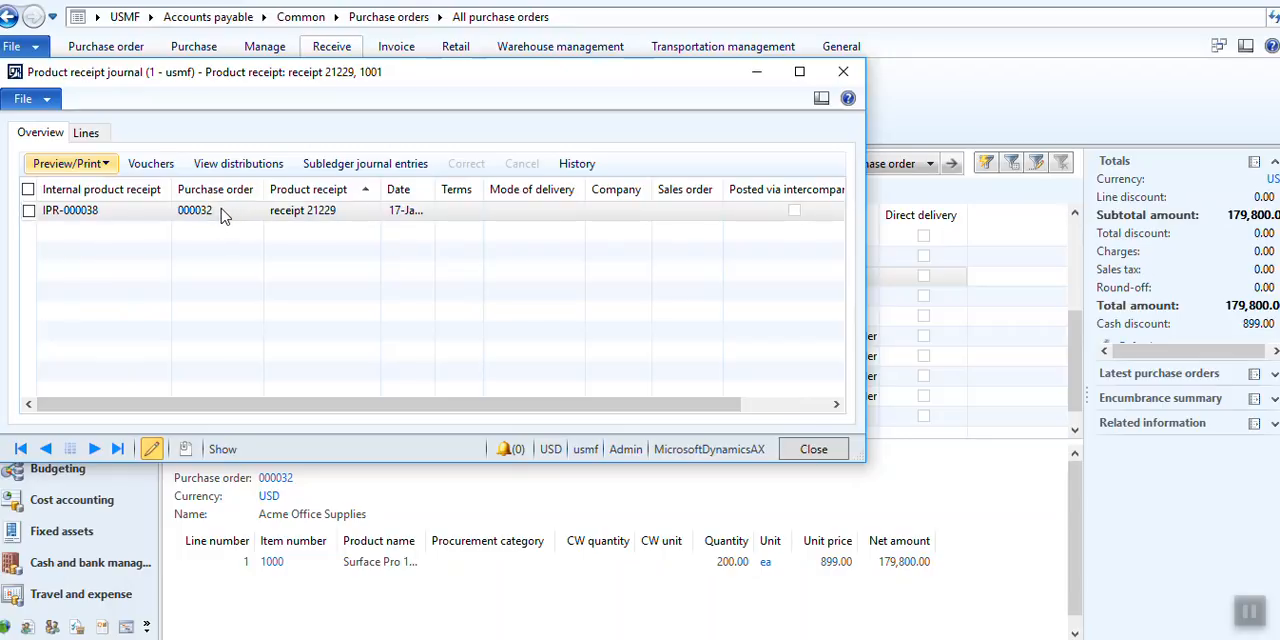
click(302, 210)
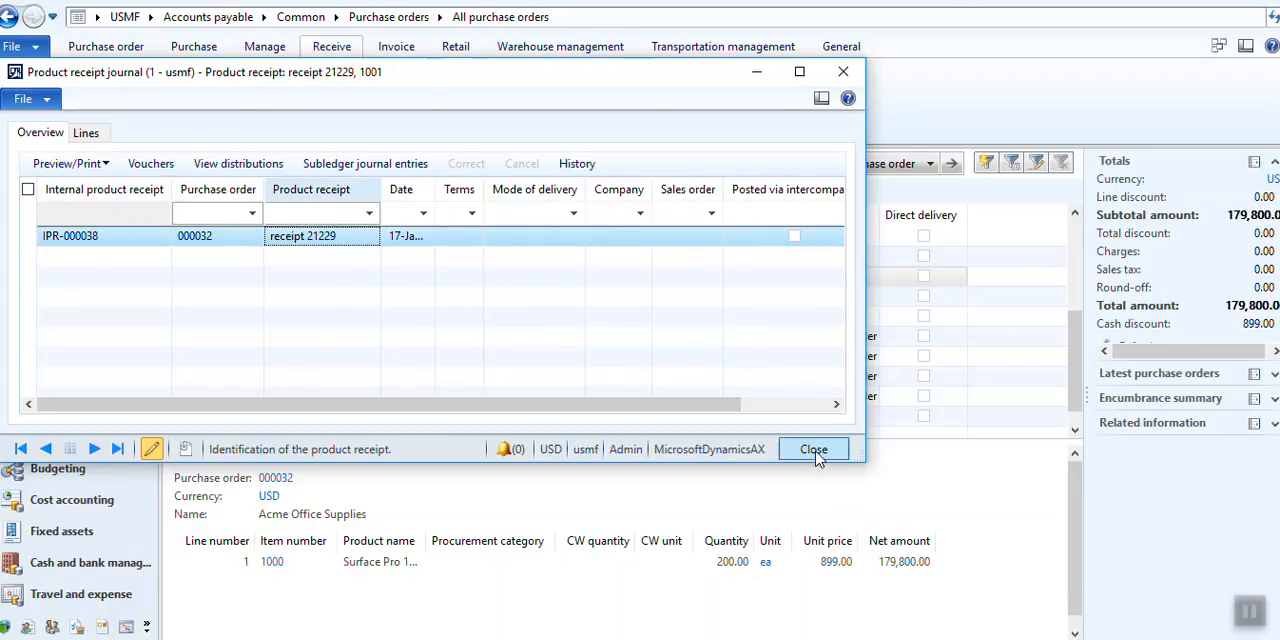
click(812, 448)
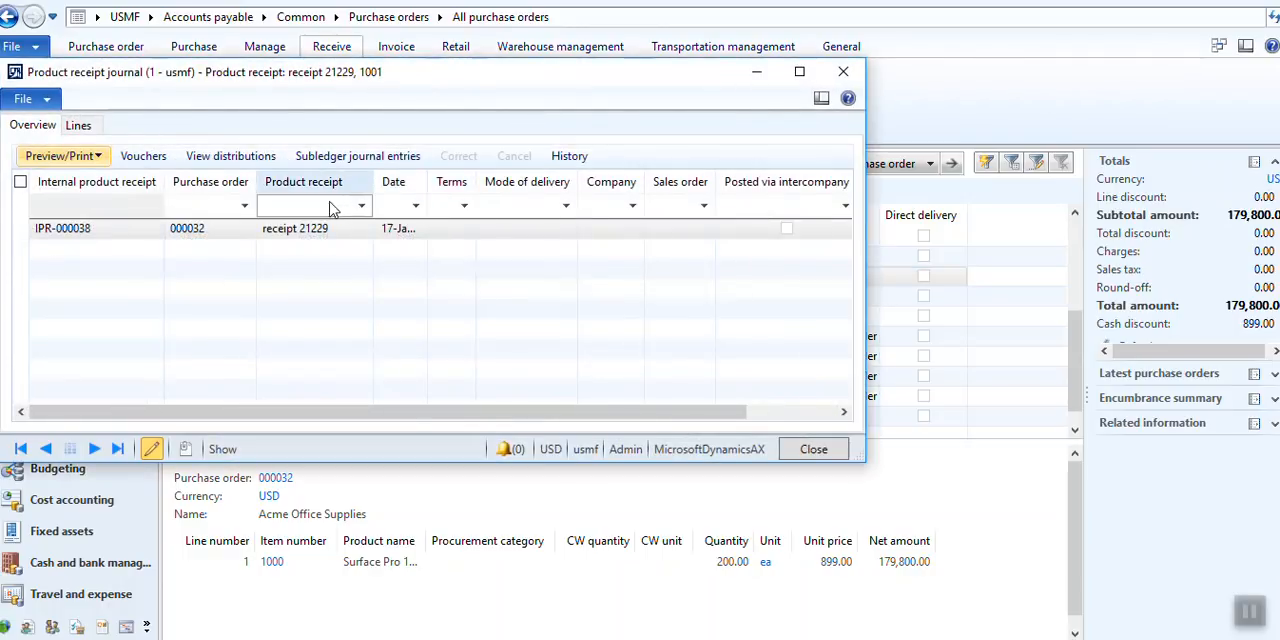
Personalize from the purchase order field and edit the VendPackingSlipJournal form in the AOT.
right_click(188, 228)
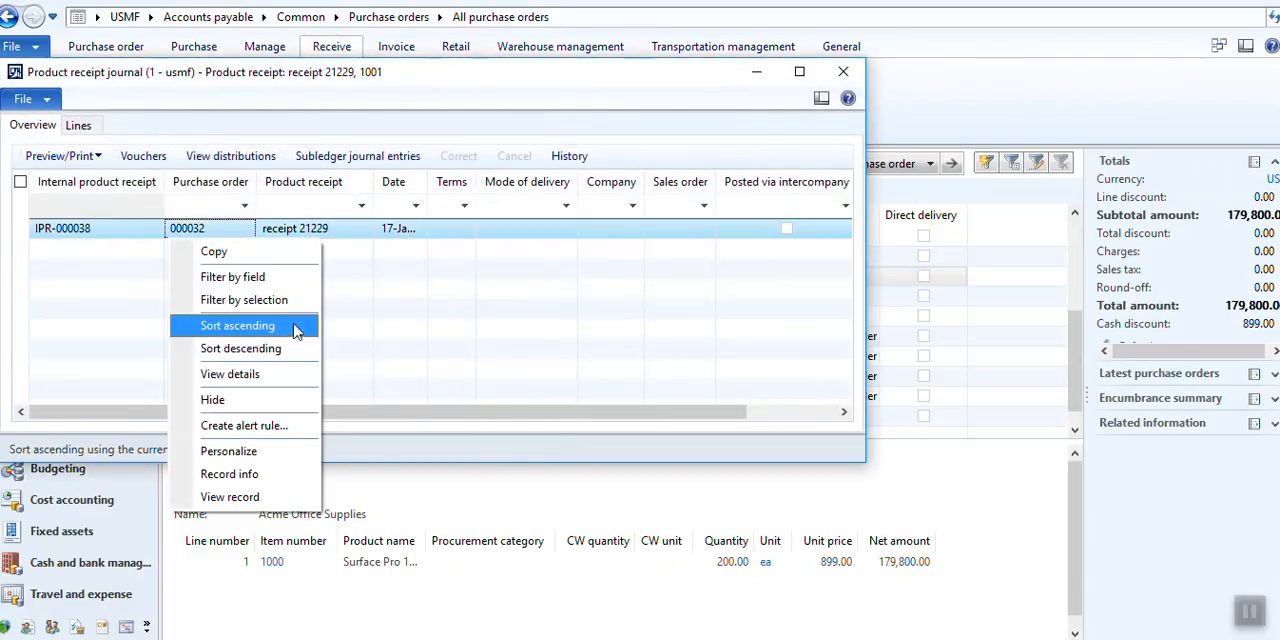
mouse_move(228, 452)
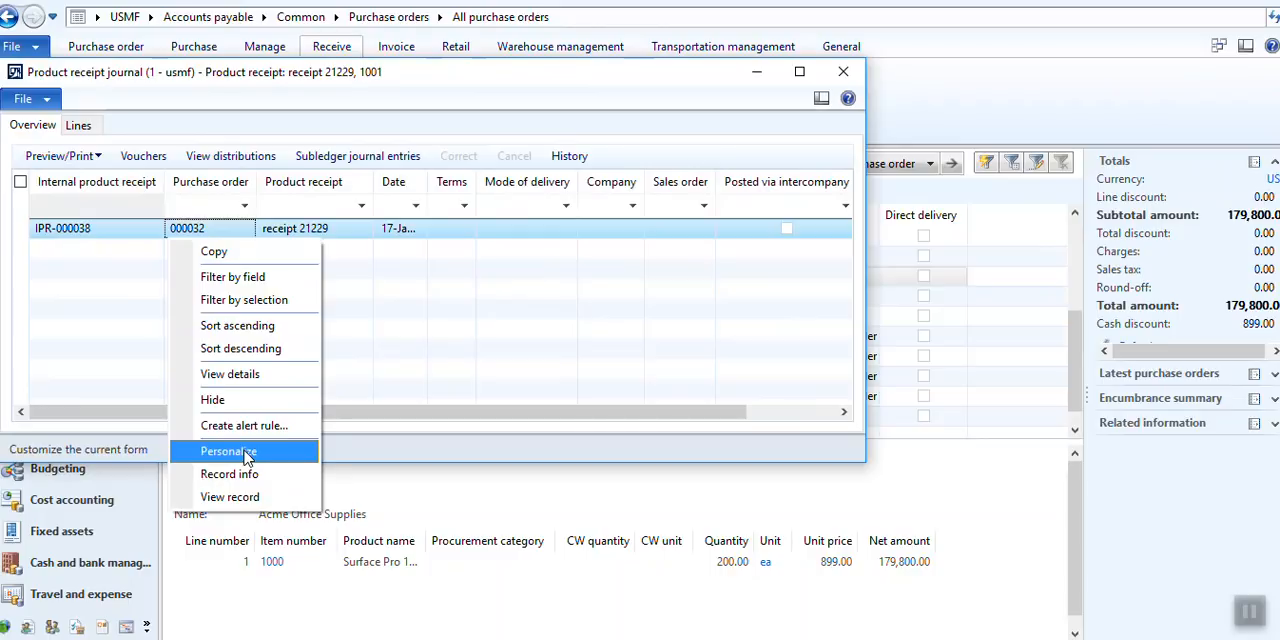
click(228, 452)
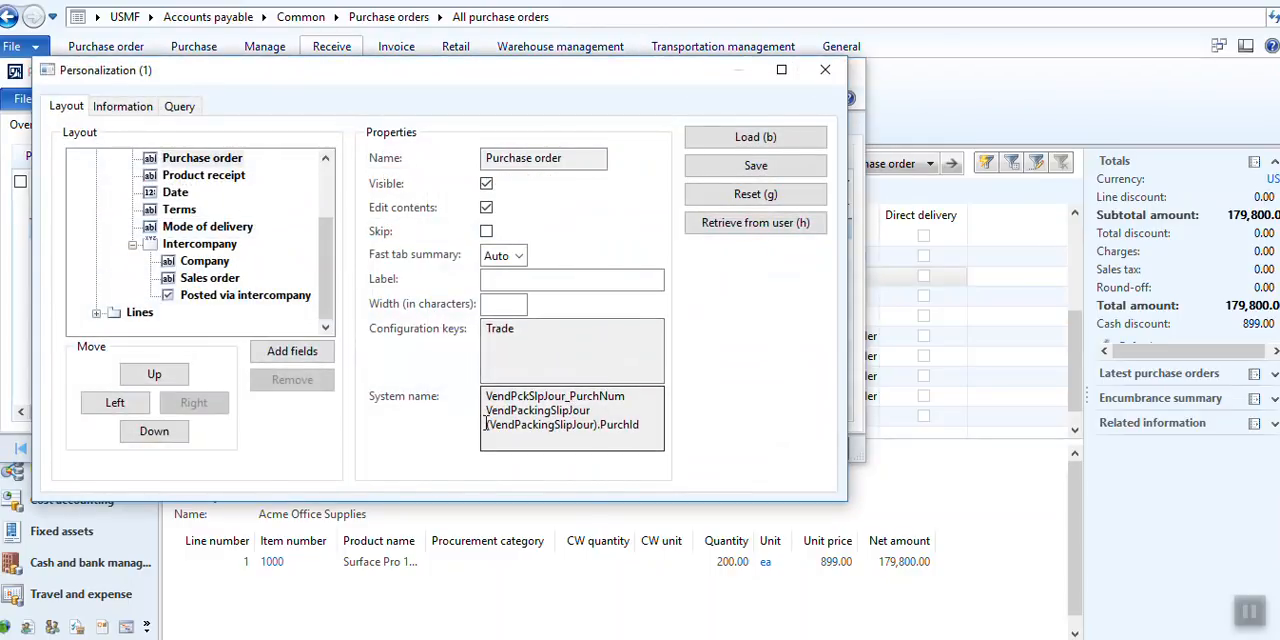
double_click(540, 424)
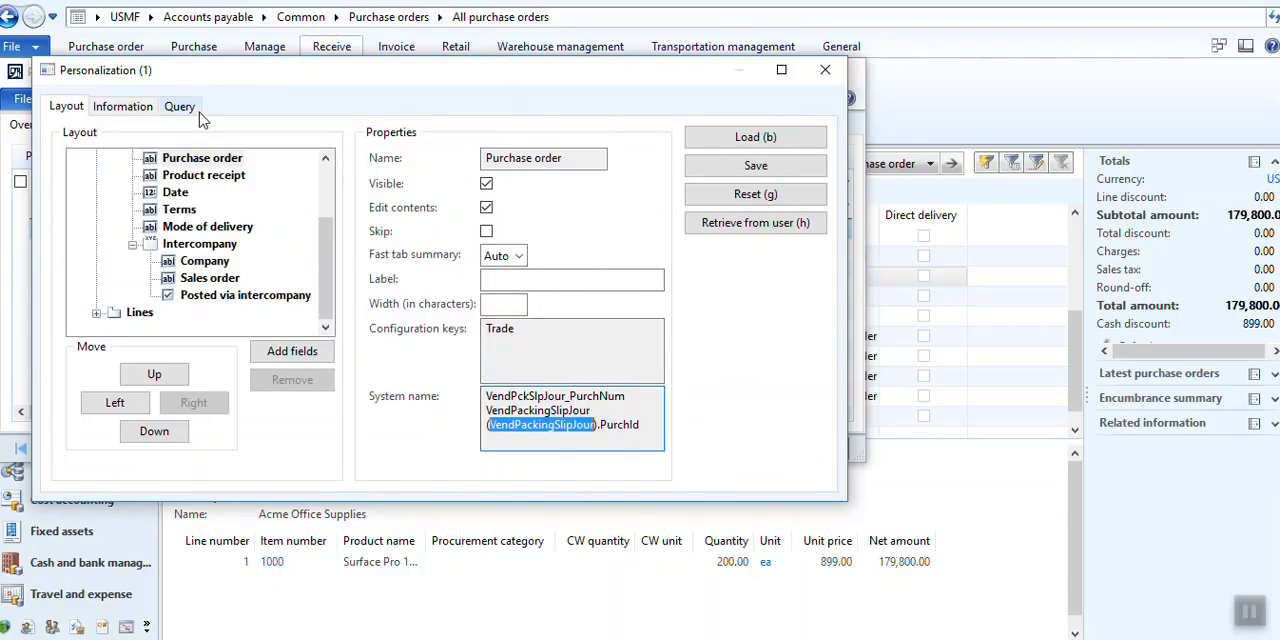
click(122, 106)
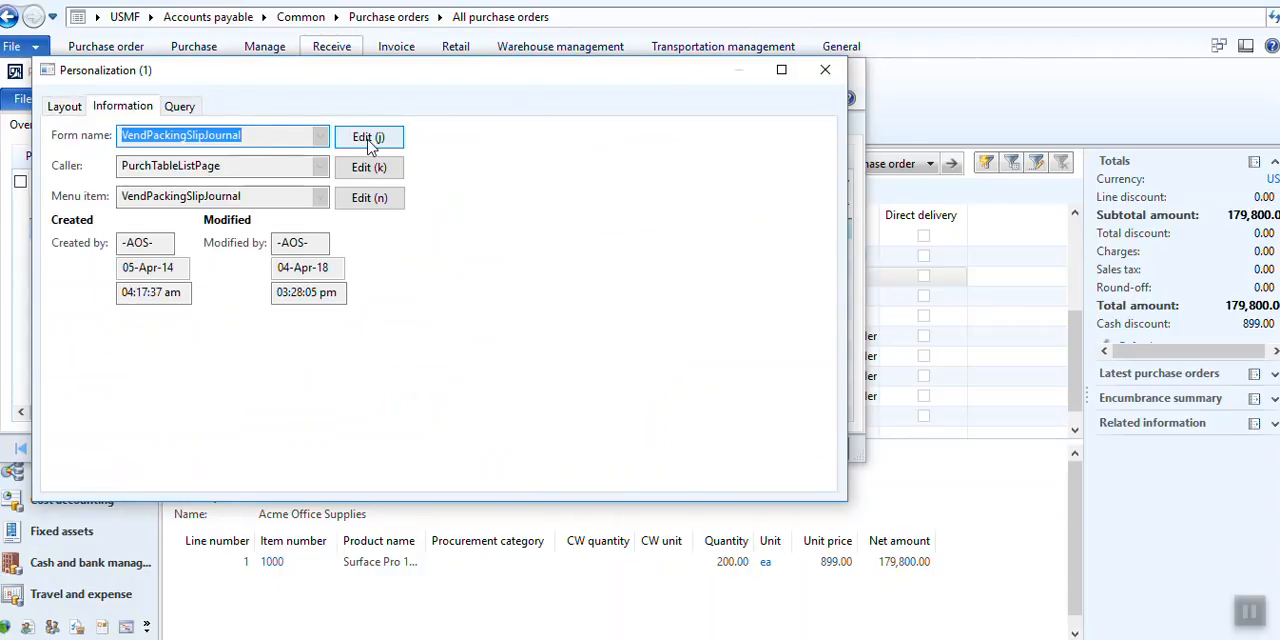
click(368, 136)
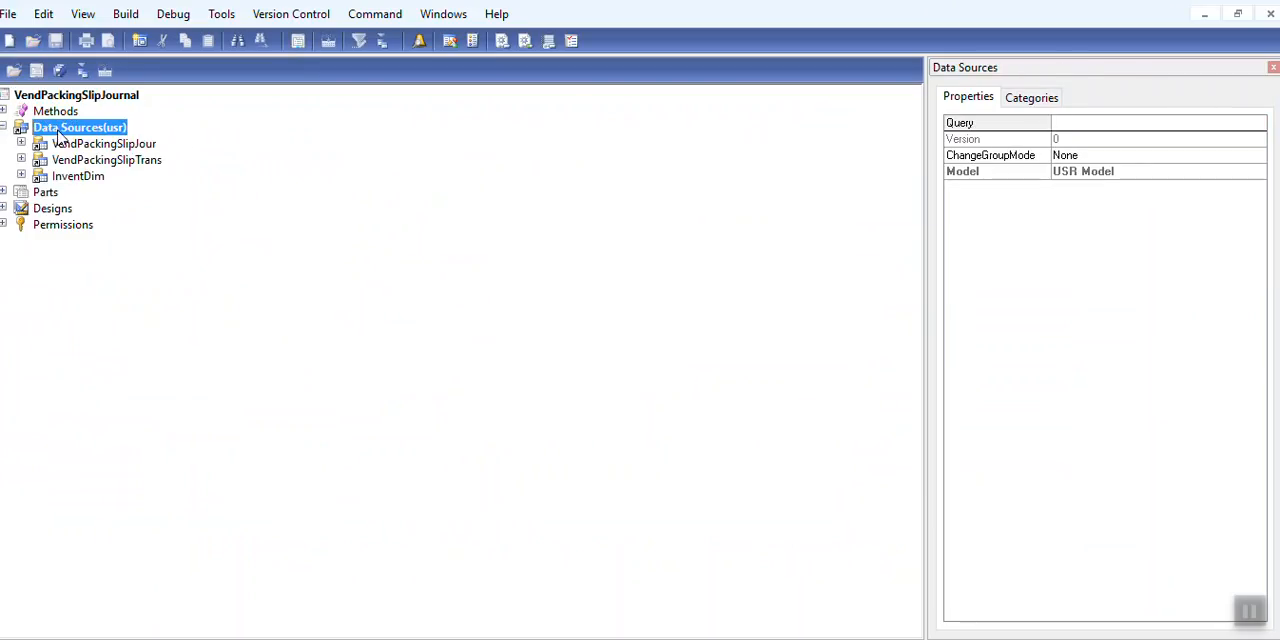
Inspect the VendPackingSlipJour data source and locate its table under Data Dictionary > Tables.
click(104, 144)
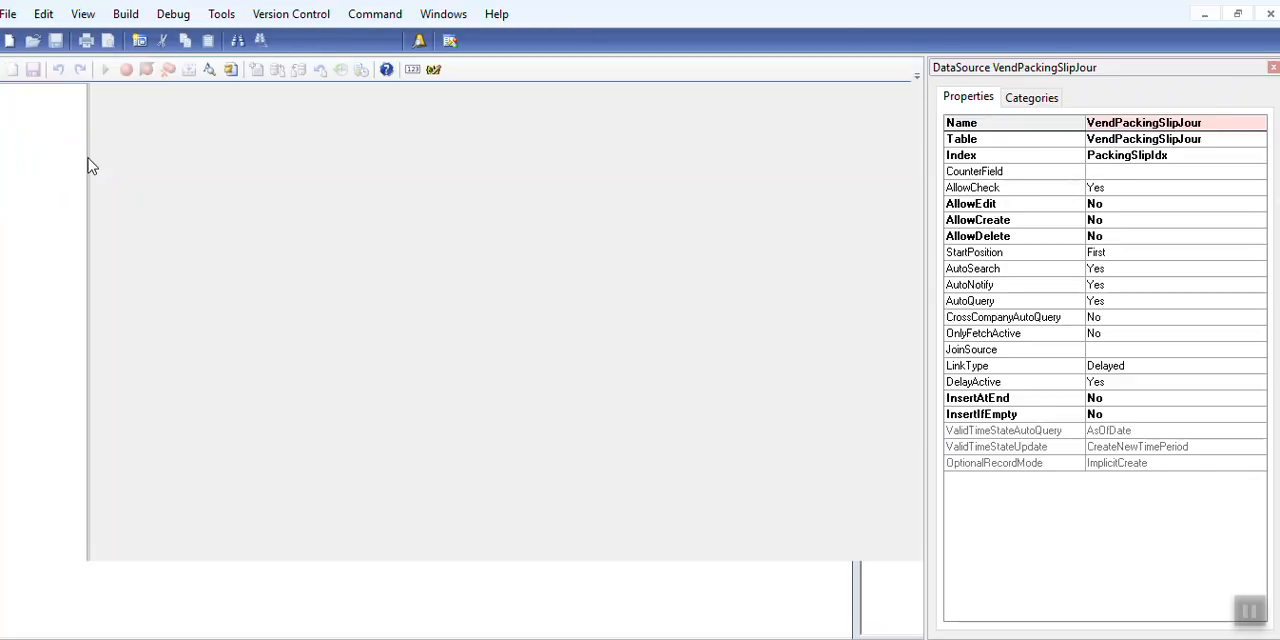
mouse_move(1274, 48)
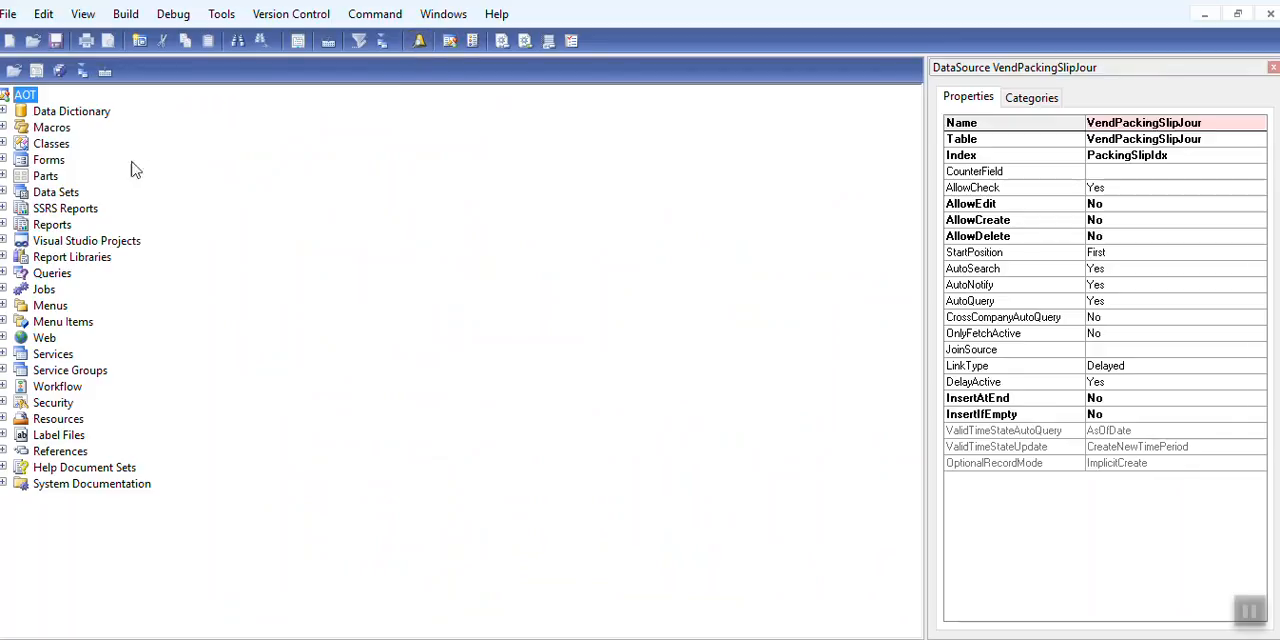
click(8, 112)
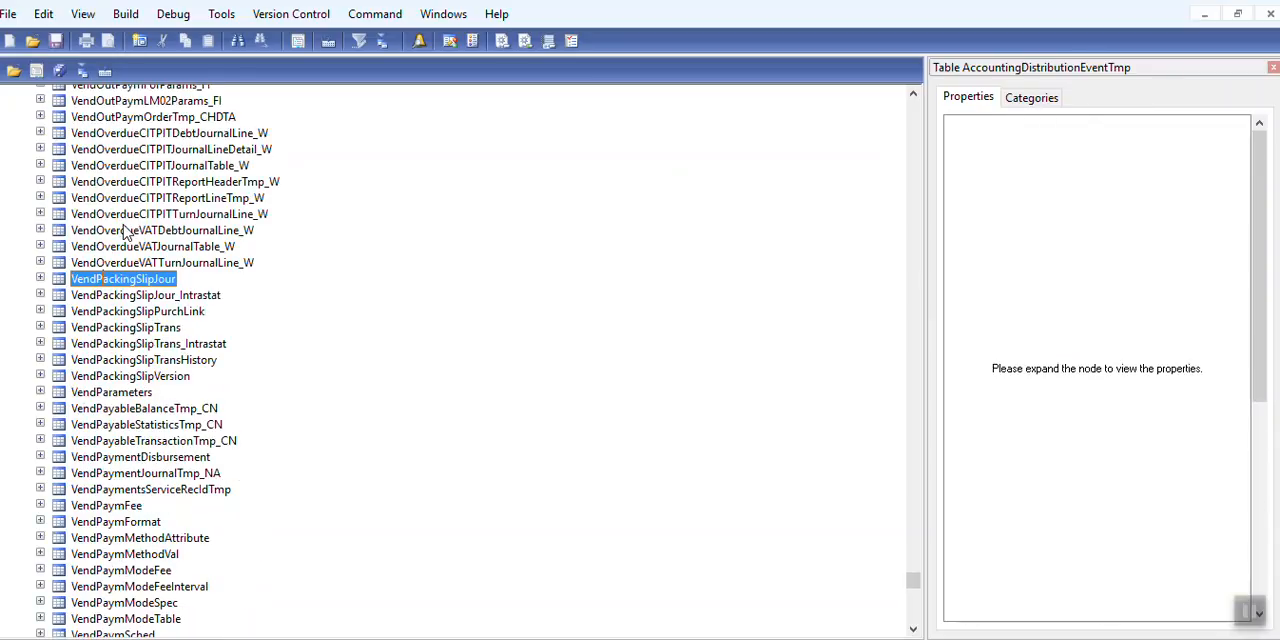
Expand VendPackingSlipJour's methods and view the displayInternalPackingSlipId code.
click(122, 278)
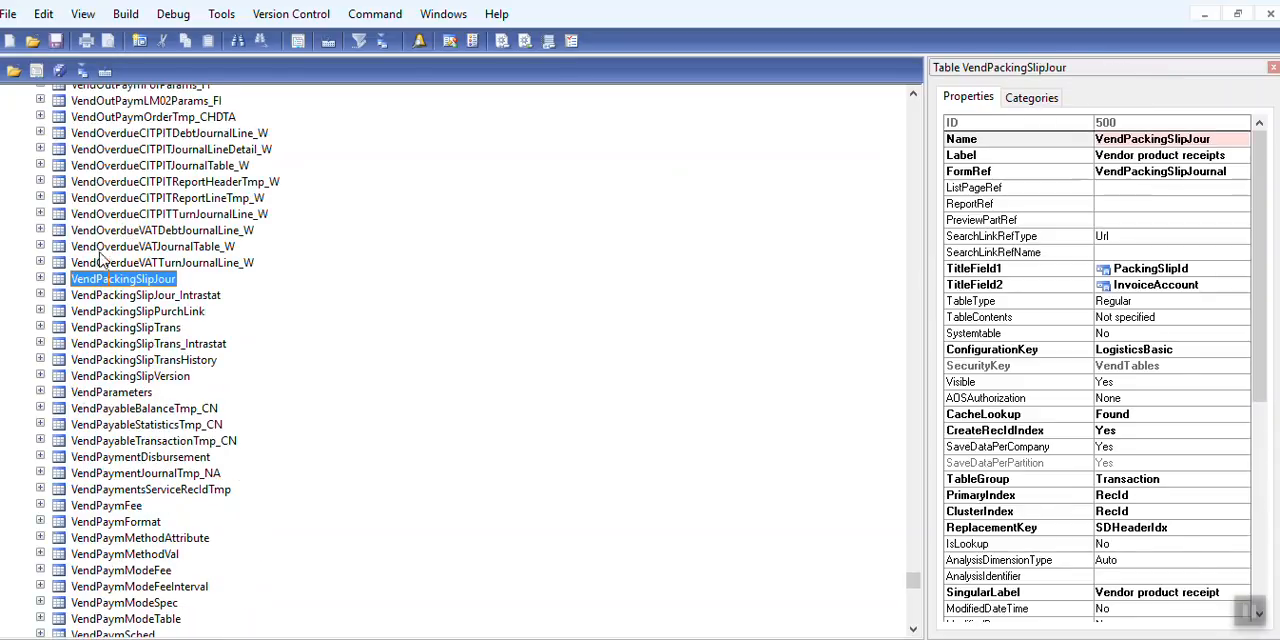
click(40, 278)
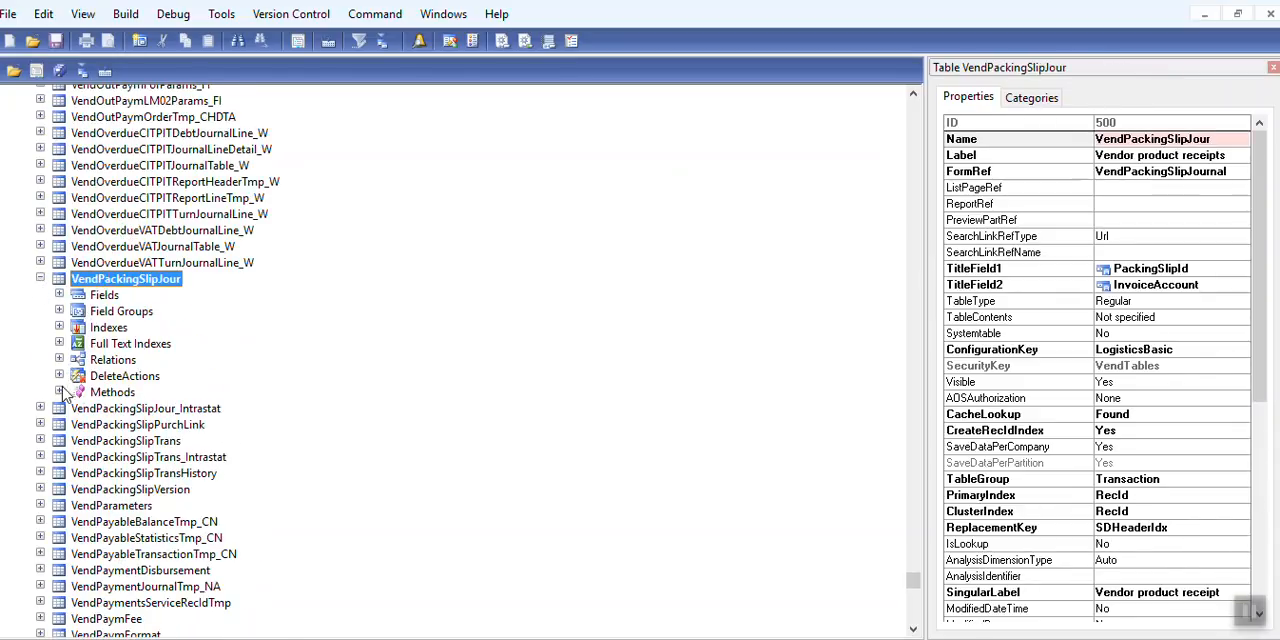
click(160, 504)
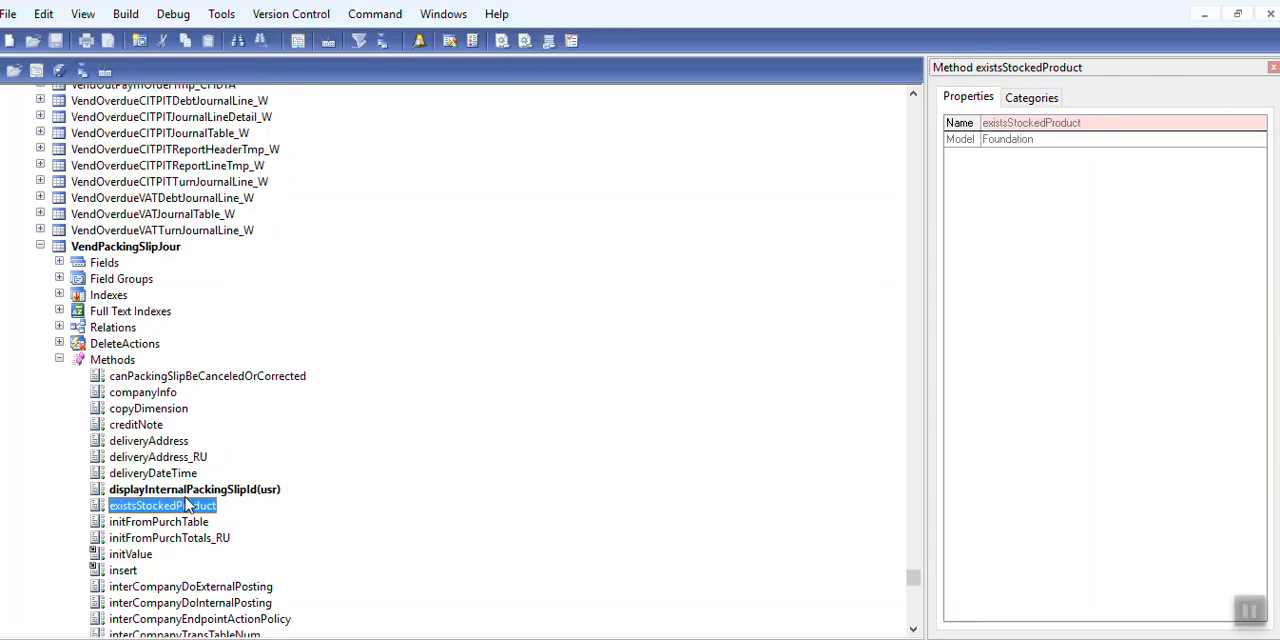
double_click(194, 488)
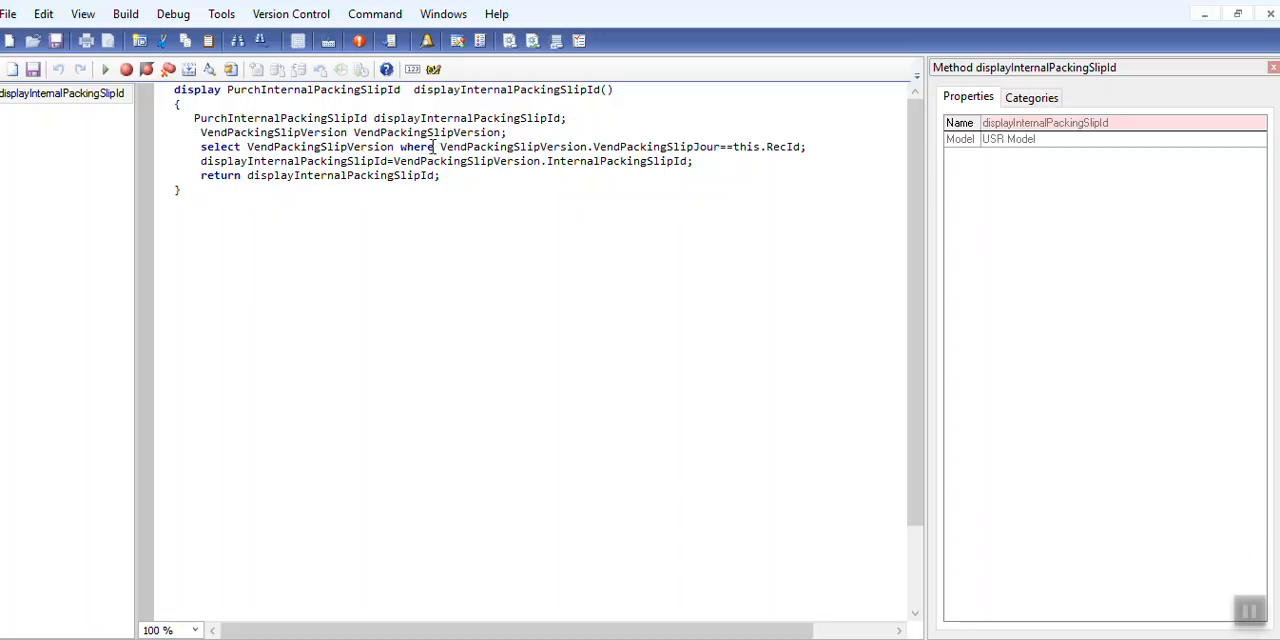
mouse_move(448, 150)
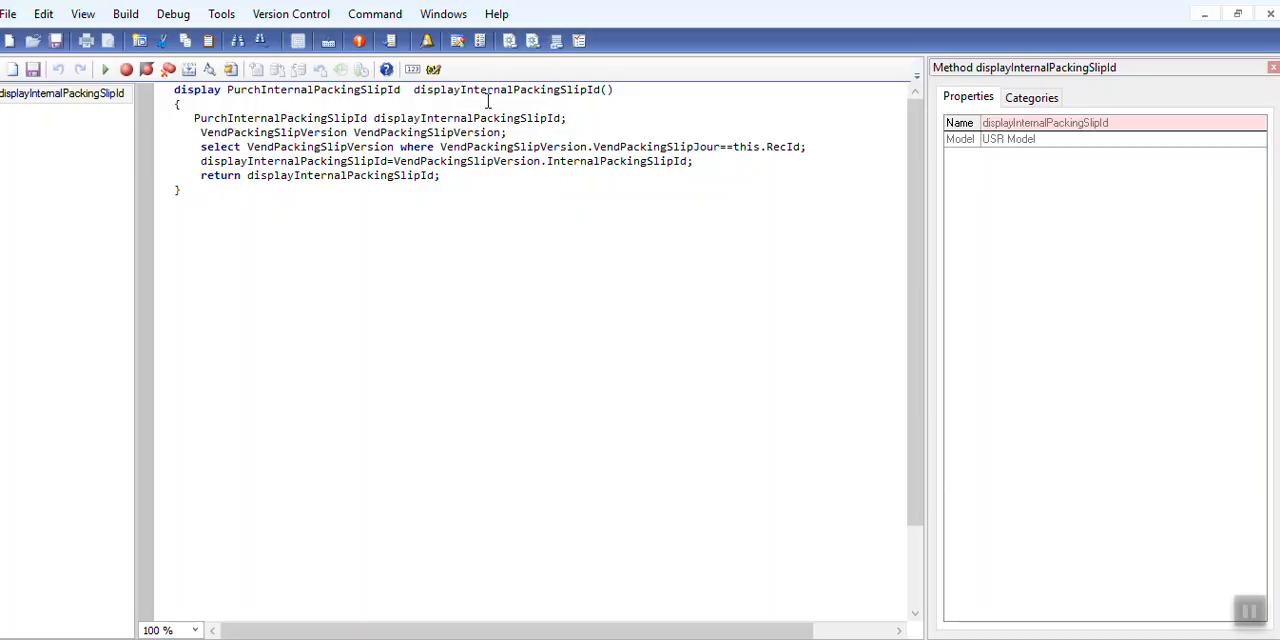
Note the displayInternalPackingSlipId method name and leave the X++ editor.
double_click(508, 88)
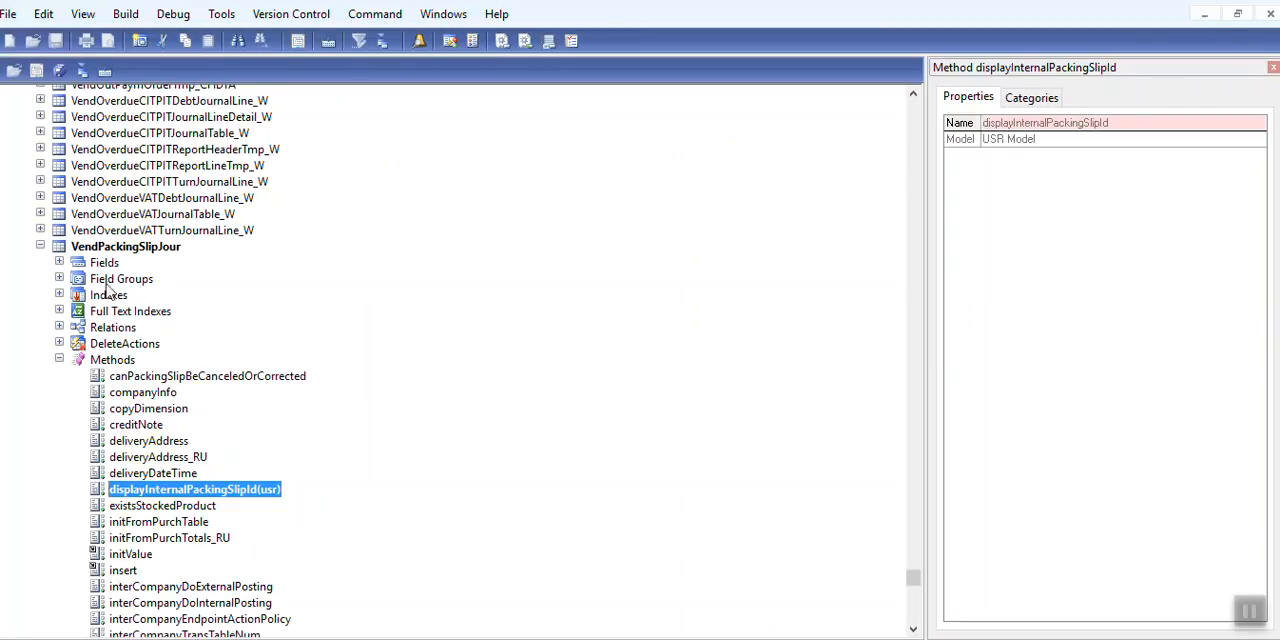
double_click(194, 488)
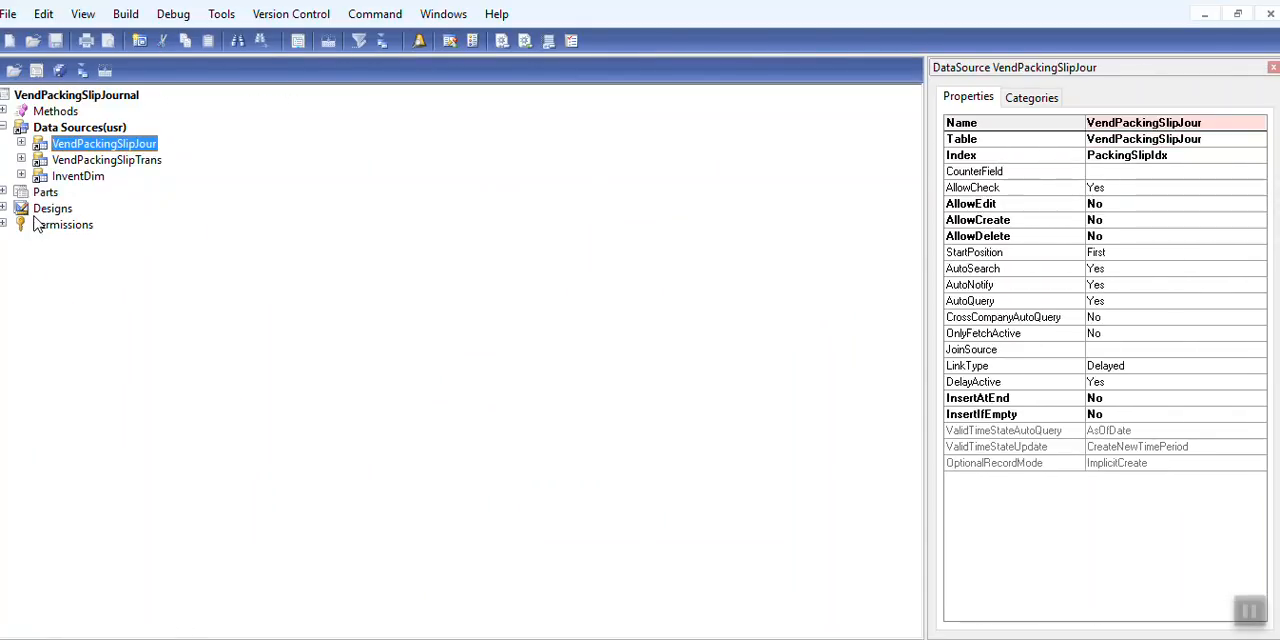
Expand Designs down to Grid:OverviewGrid and select the displayInternalPackingSlipId StringEdit control.
click(10, 208)
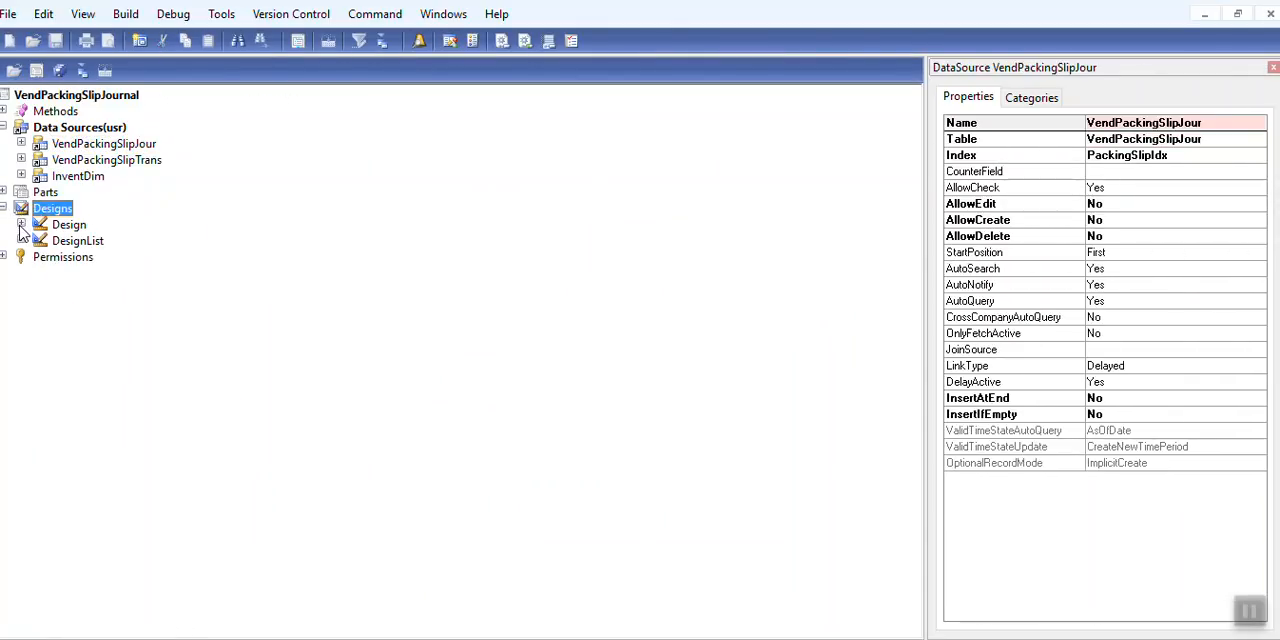
click(48, 240)
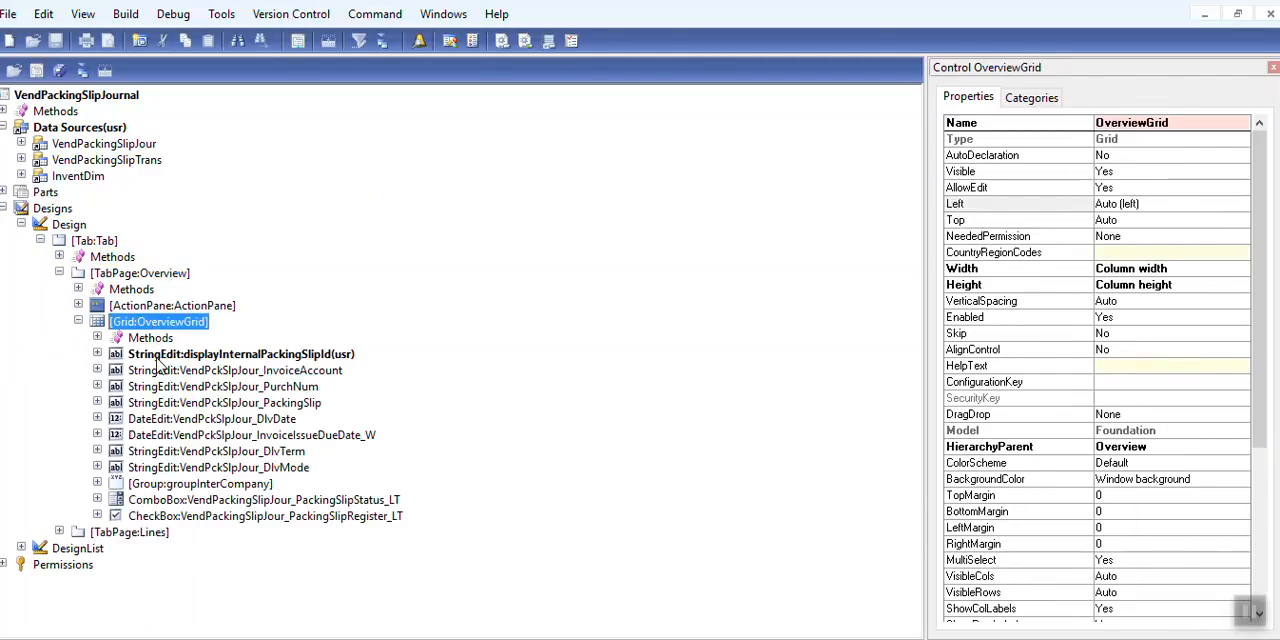
click(240, 352)
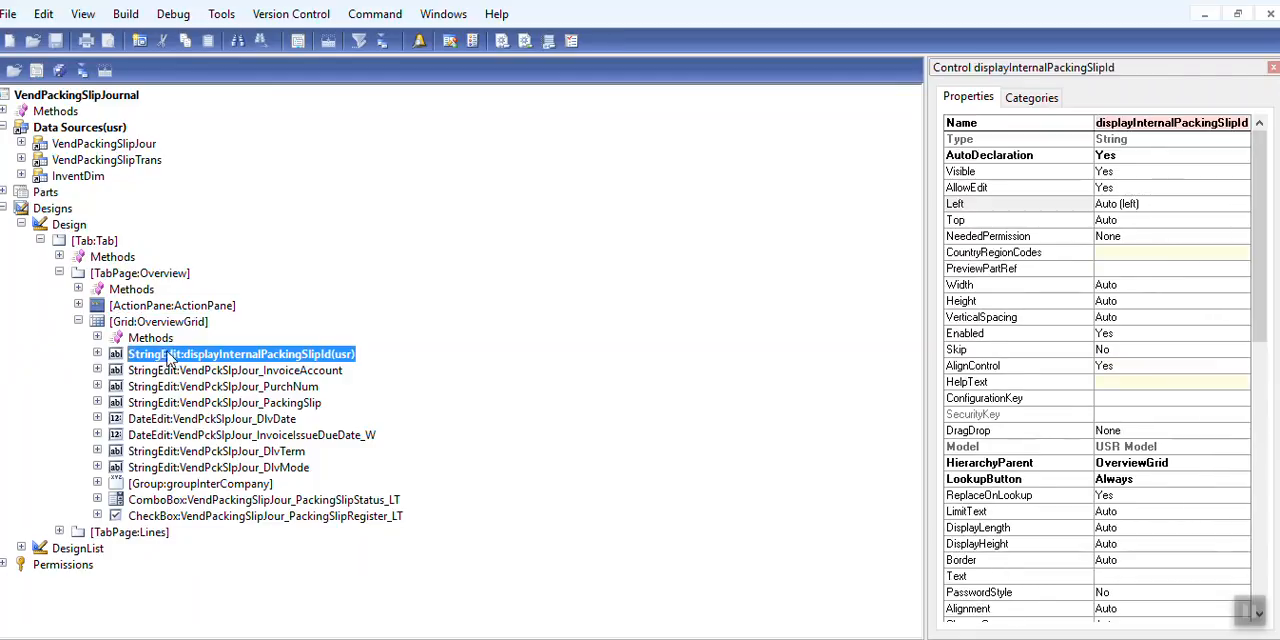
mouse_move(696, 444)
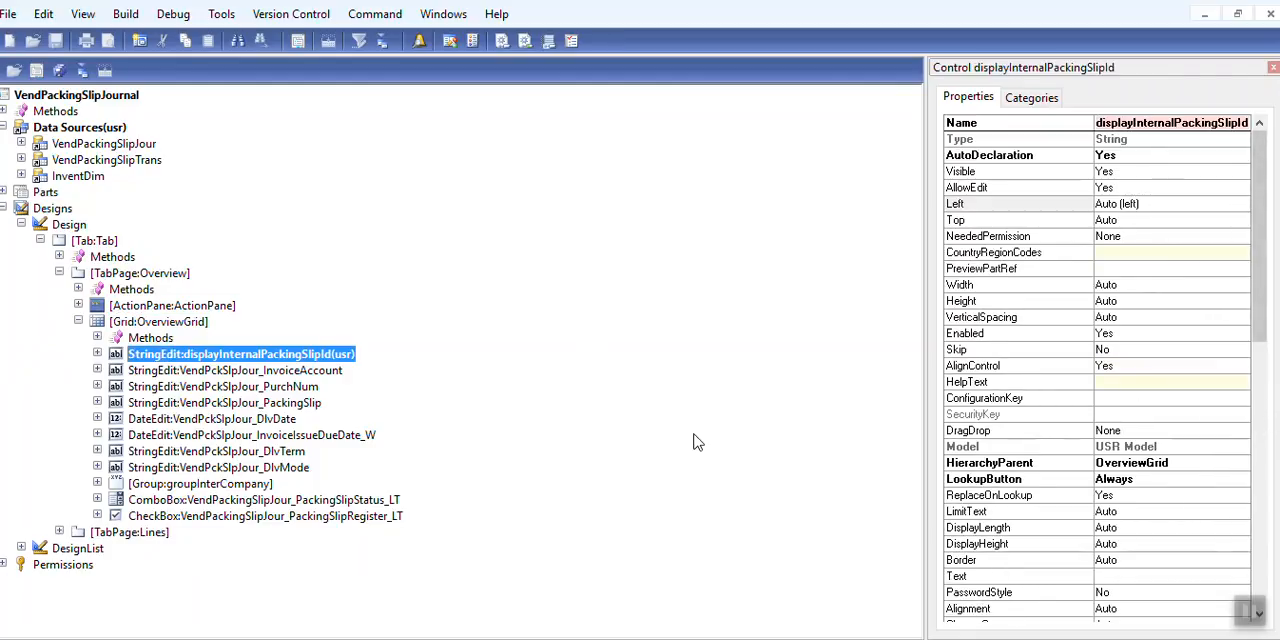
Verify the displayInternalPackingSlipId StringEdit is bound to VendPackingSlipJour's display method and dismiss its properties.
right_click(158, 320)
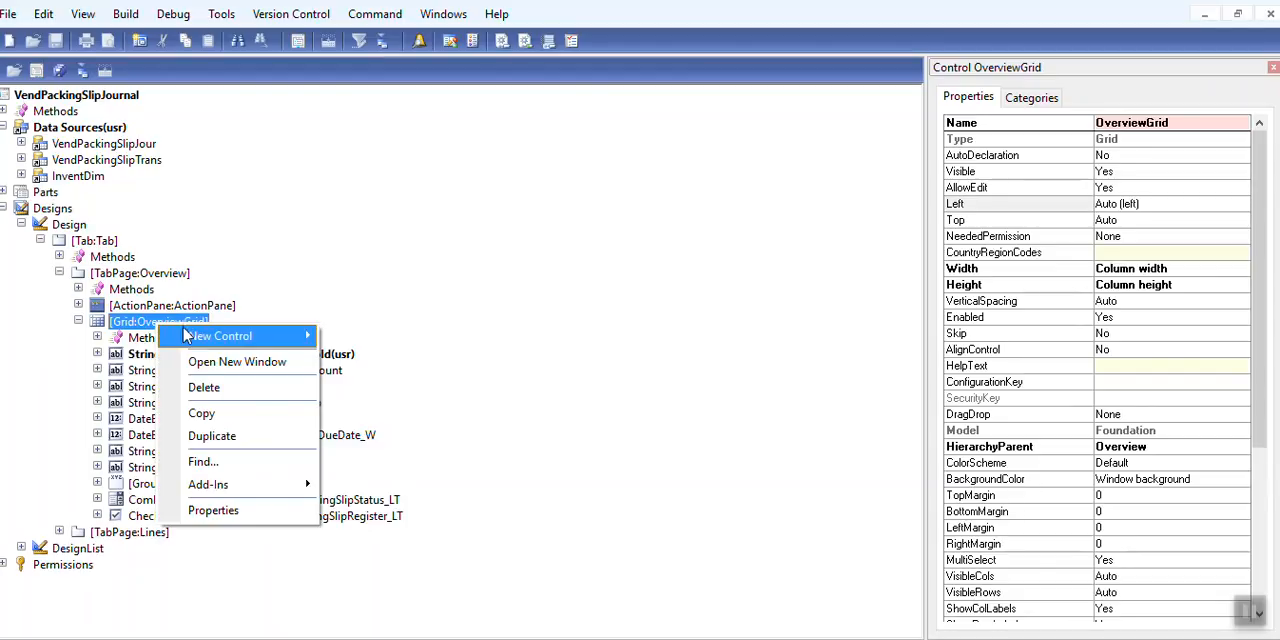
mouse_move(220, 336)
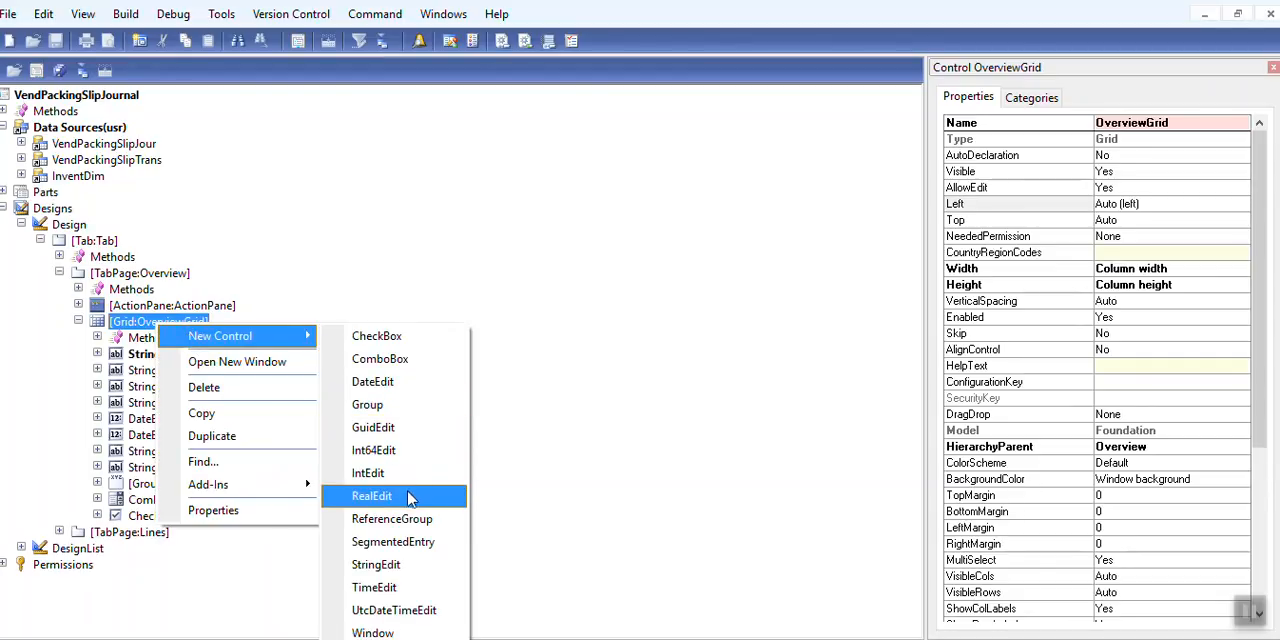
mouse_move(190, 342)
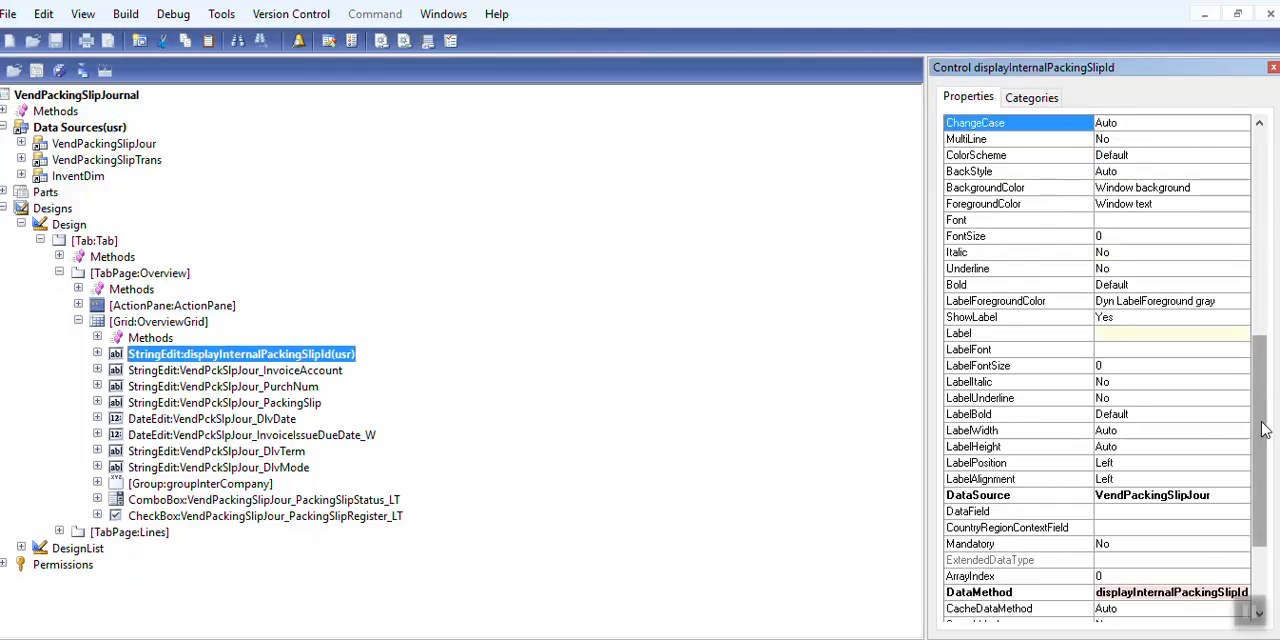
click(1172, 592)
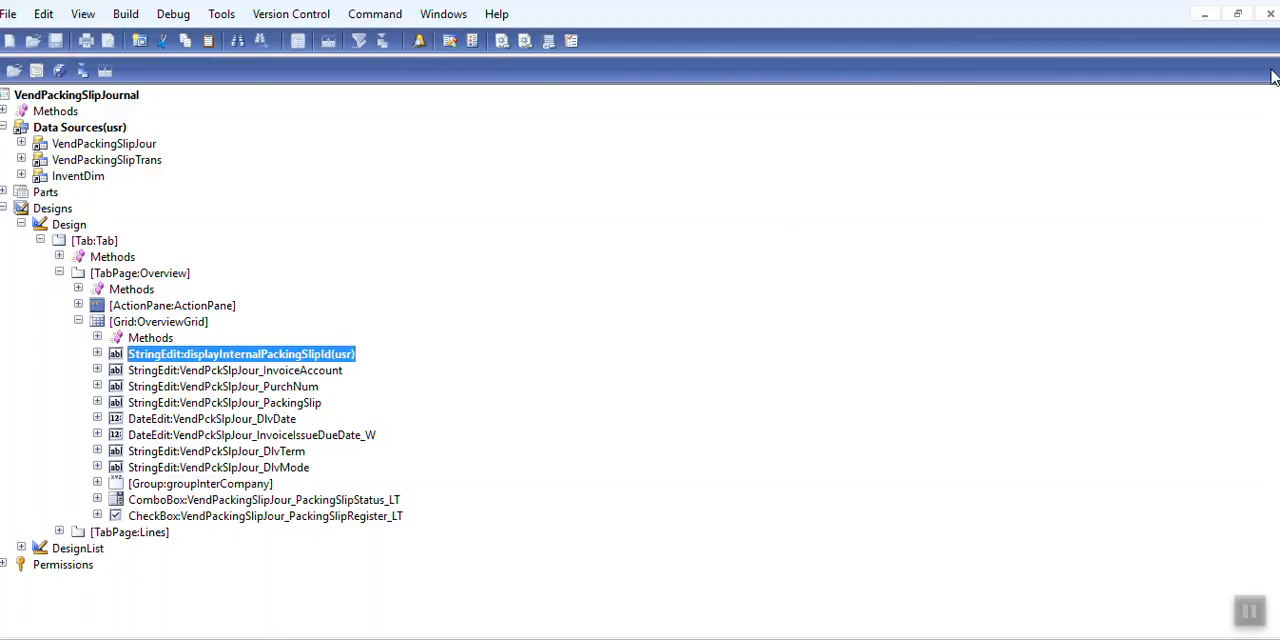
Expand the control's Methods node and bring up the overridden context method's code.
click(96, 354)
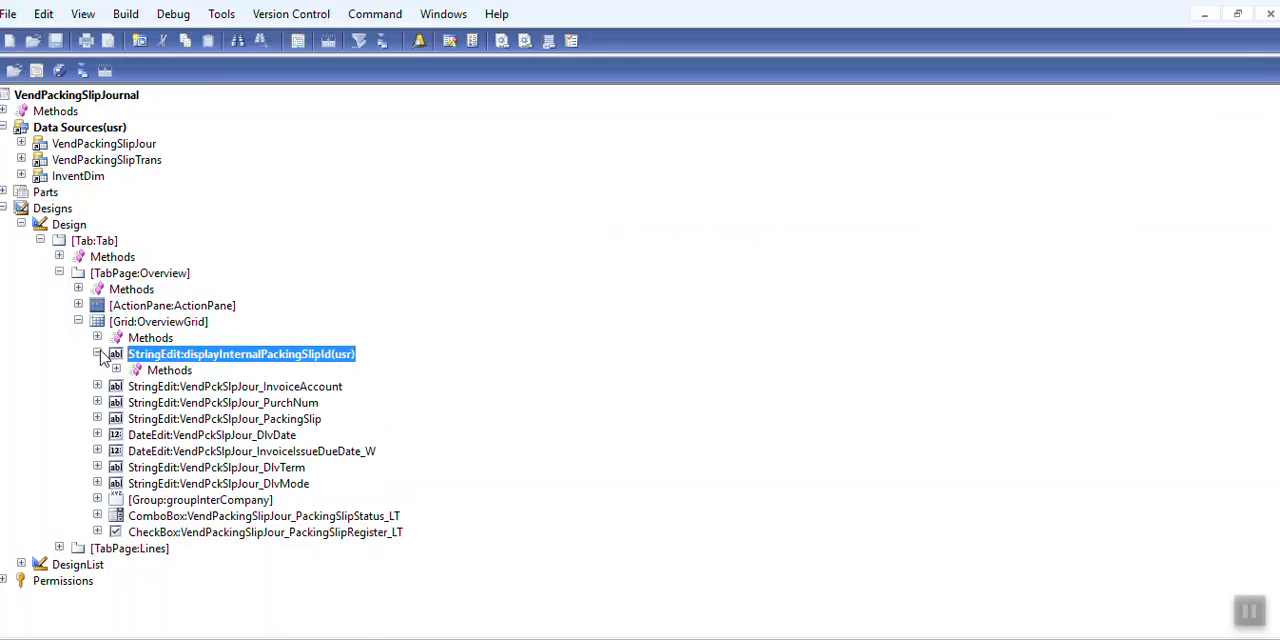
click(116, 370)
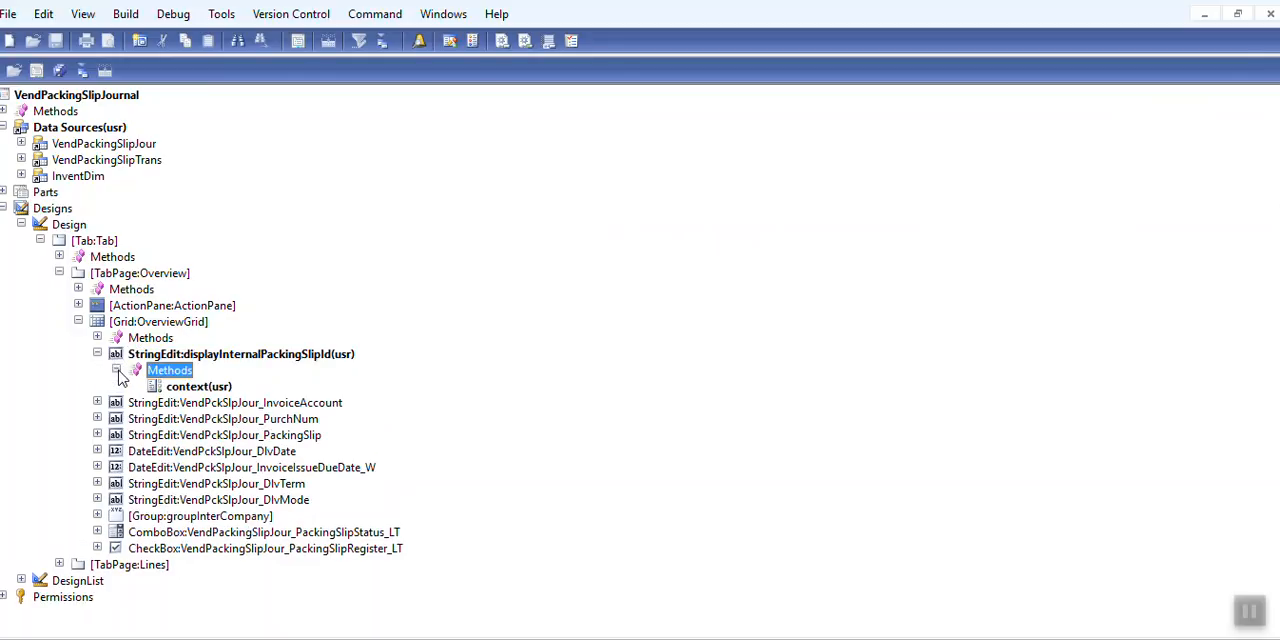
right_click(168, 370)
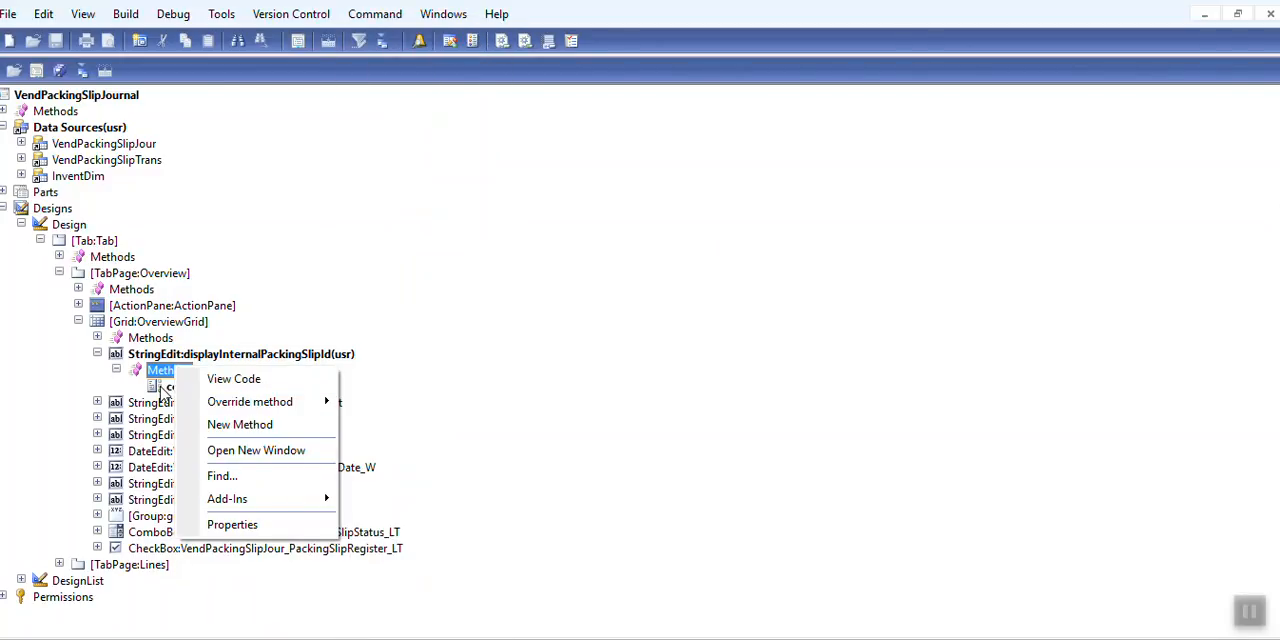
mouse_move(248, 400)
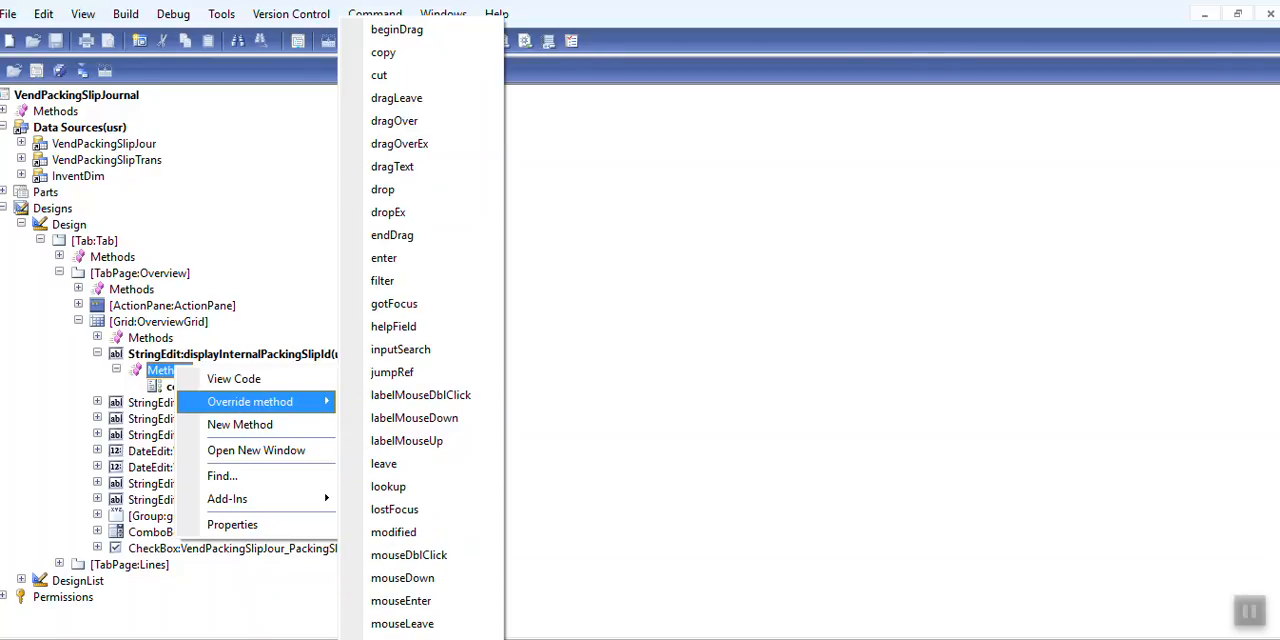
mouse_move(228, 498)
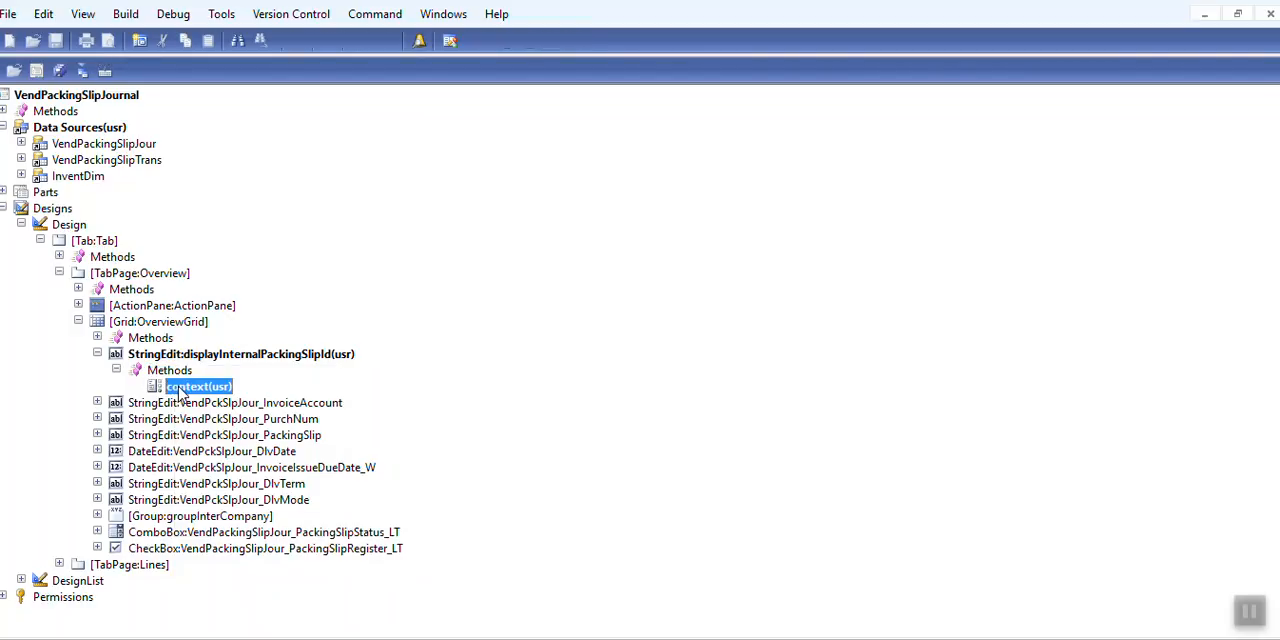
double_click(198, 388)
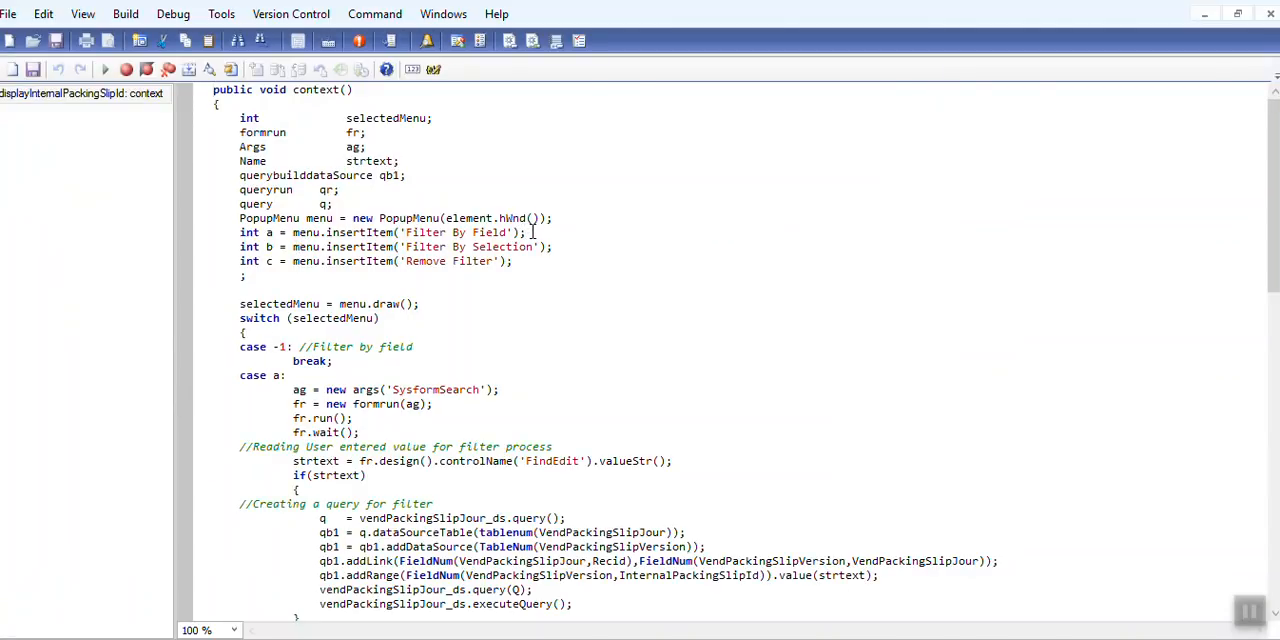
double_click(460, 232)
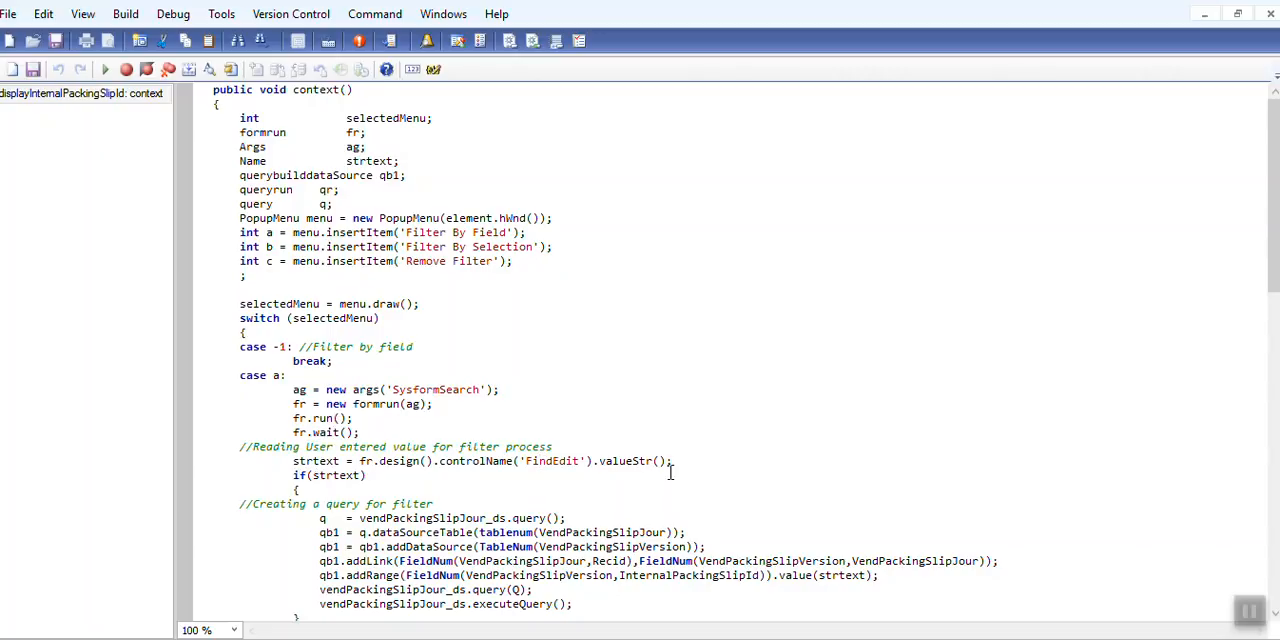
mouse_move(584, 472)
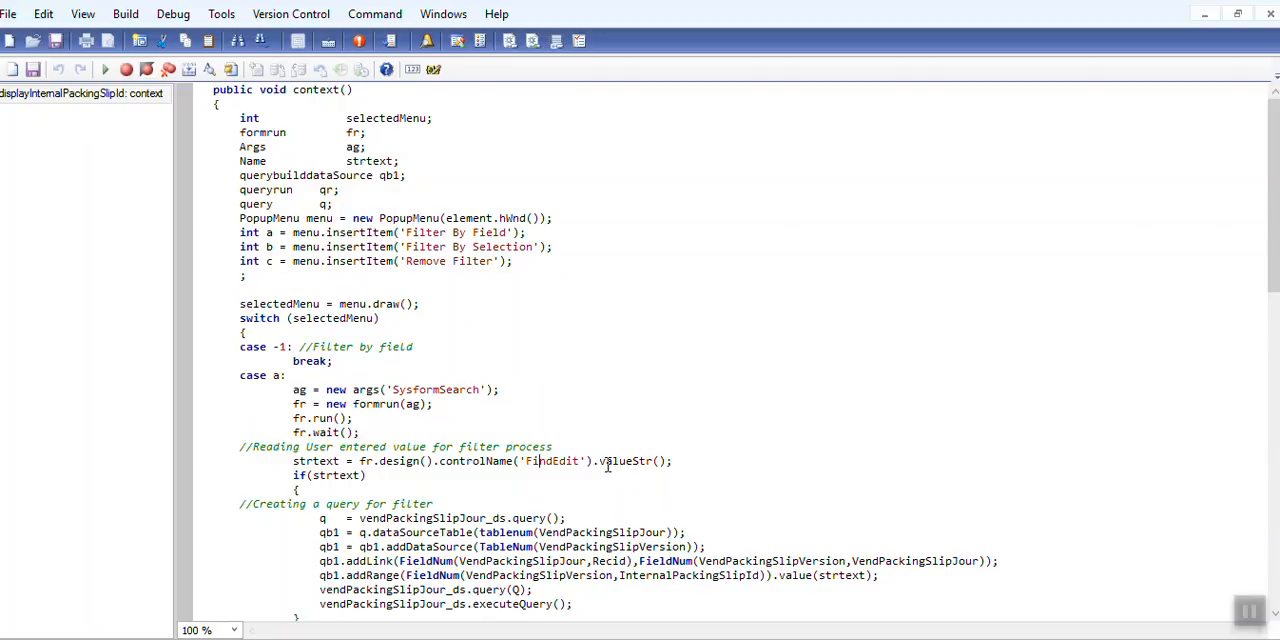
mouse_move(644, 364)
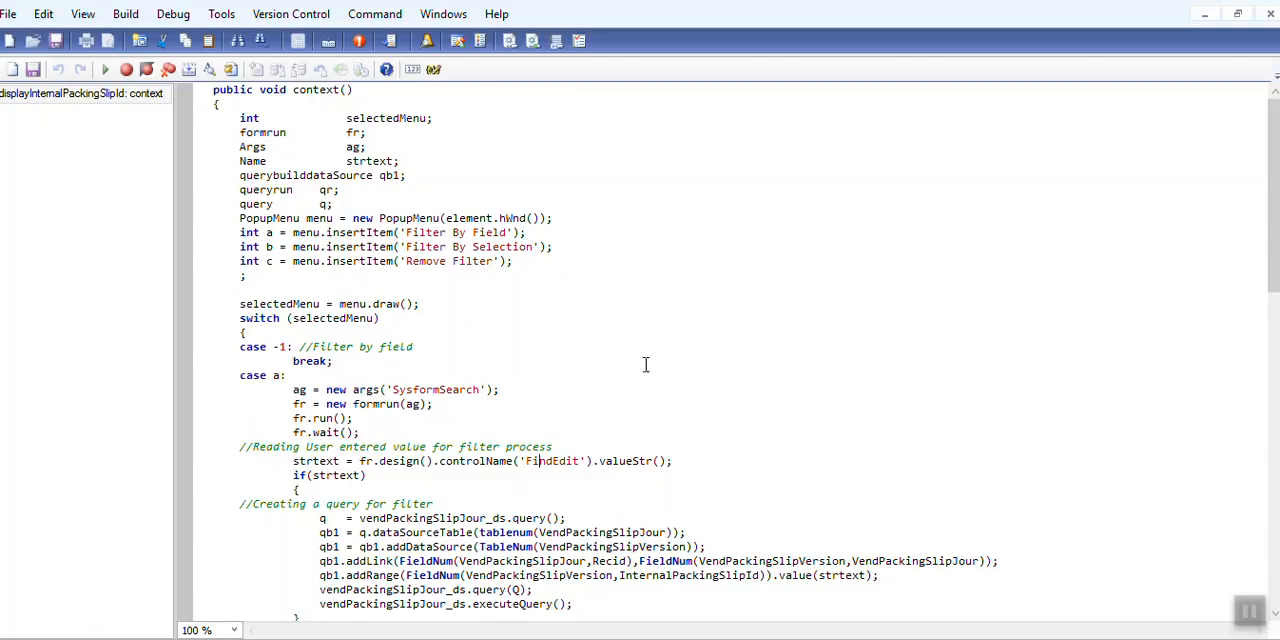
scroll(down, 3)
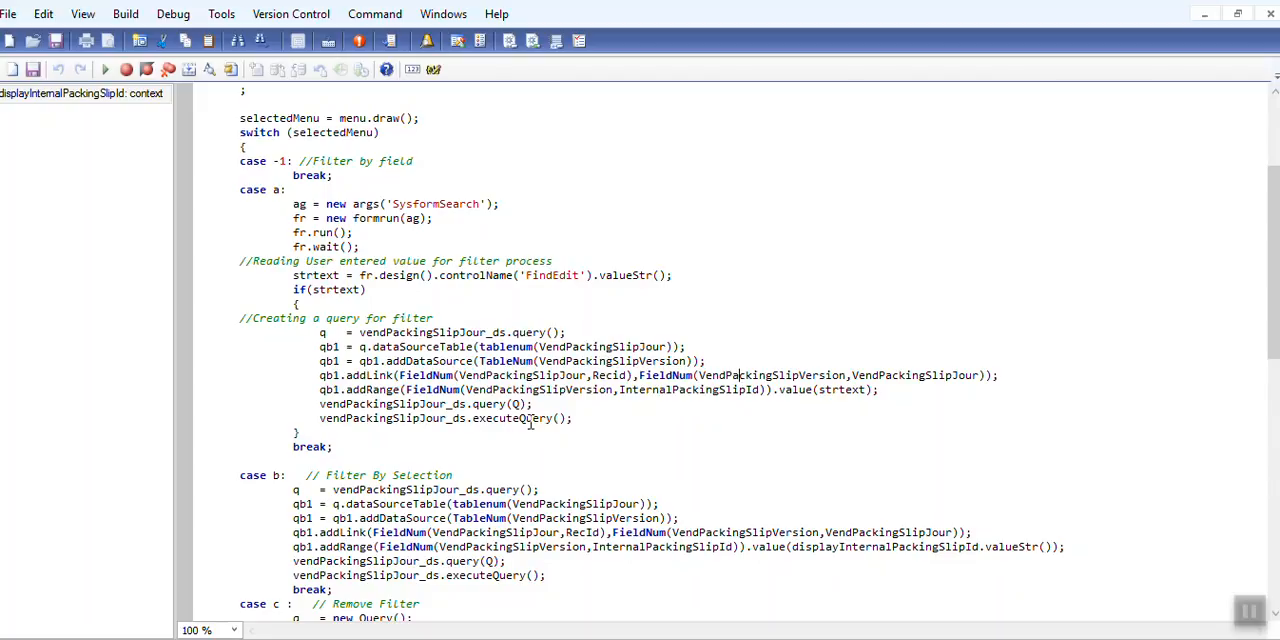
mouse_move(830, 390)
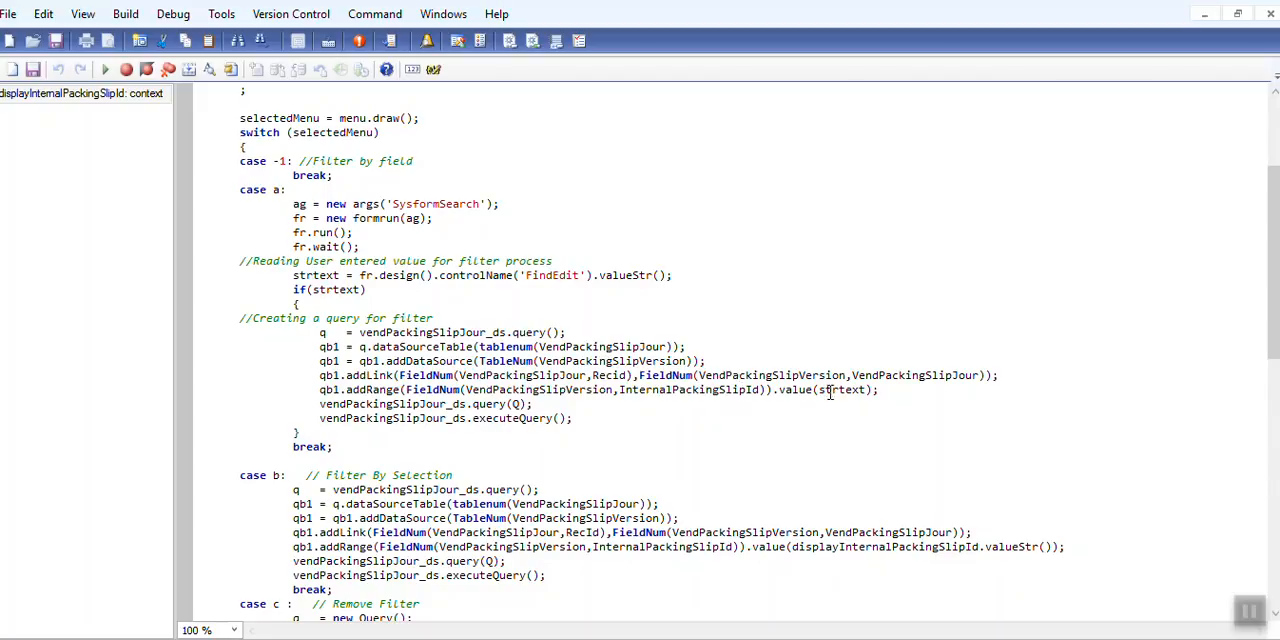
View the end of the context method: the Remove Filter case clearing ranges and the default case.
double_click(844, 388)
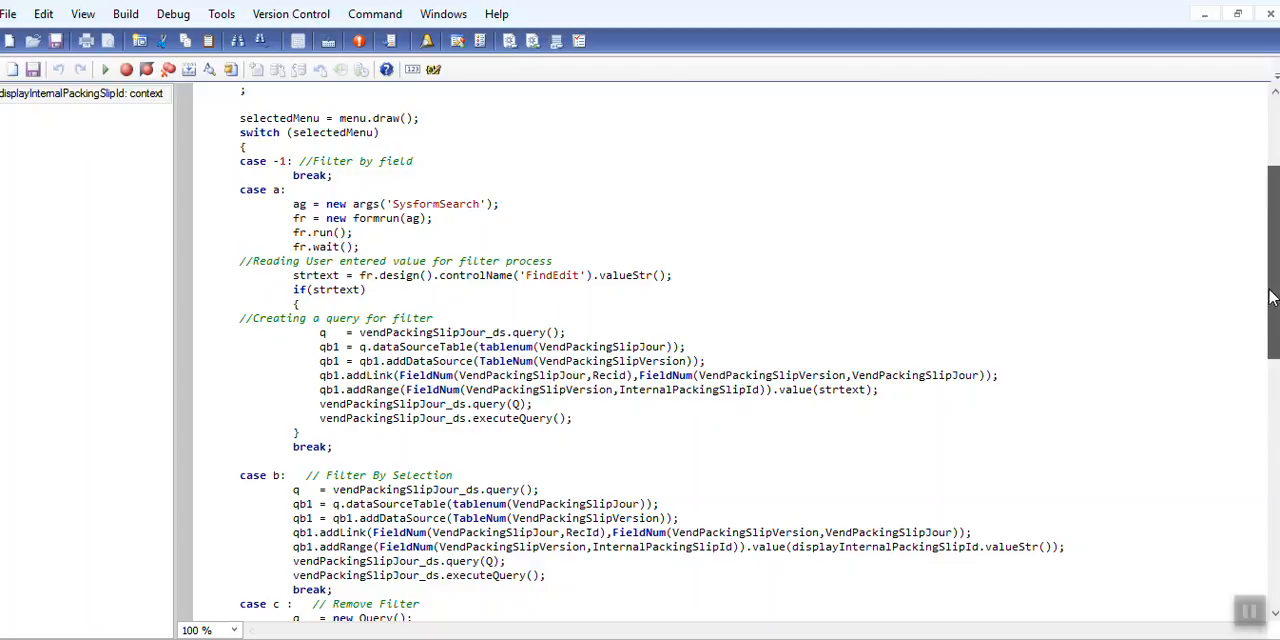
scroll(down, 3)
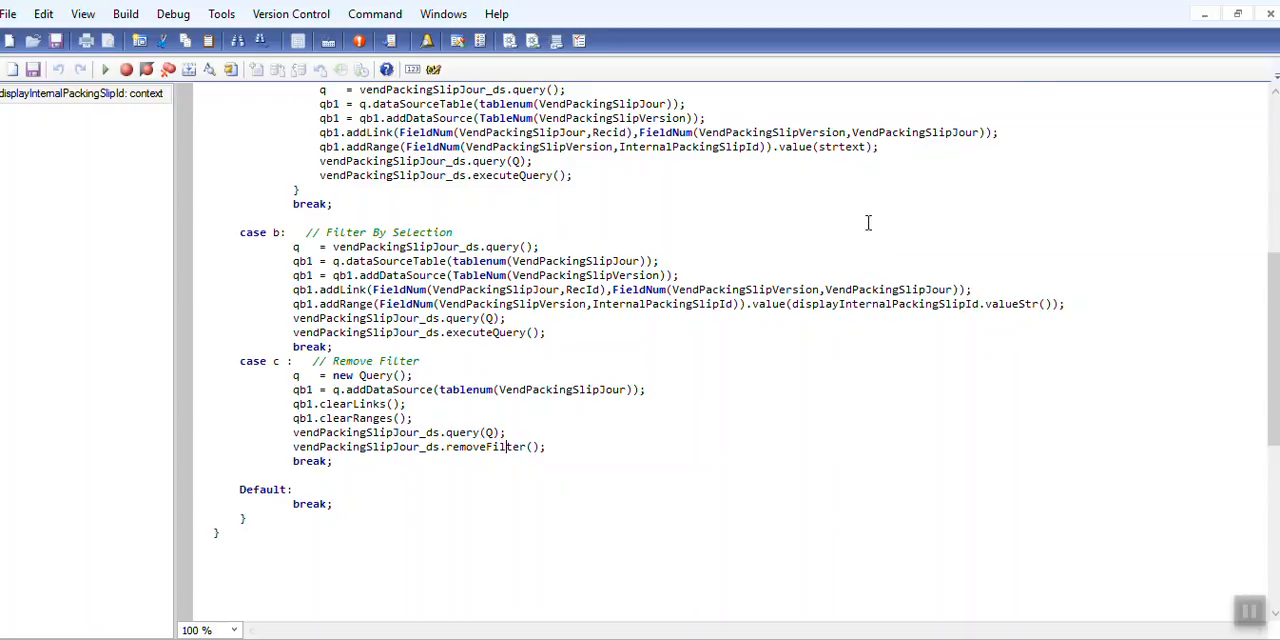
mouse_move(1270, 18)
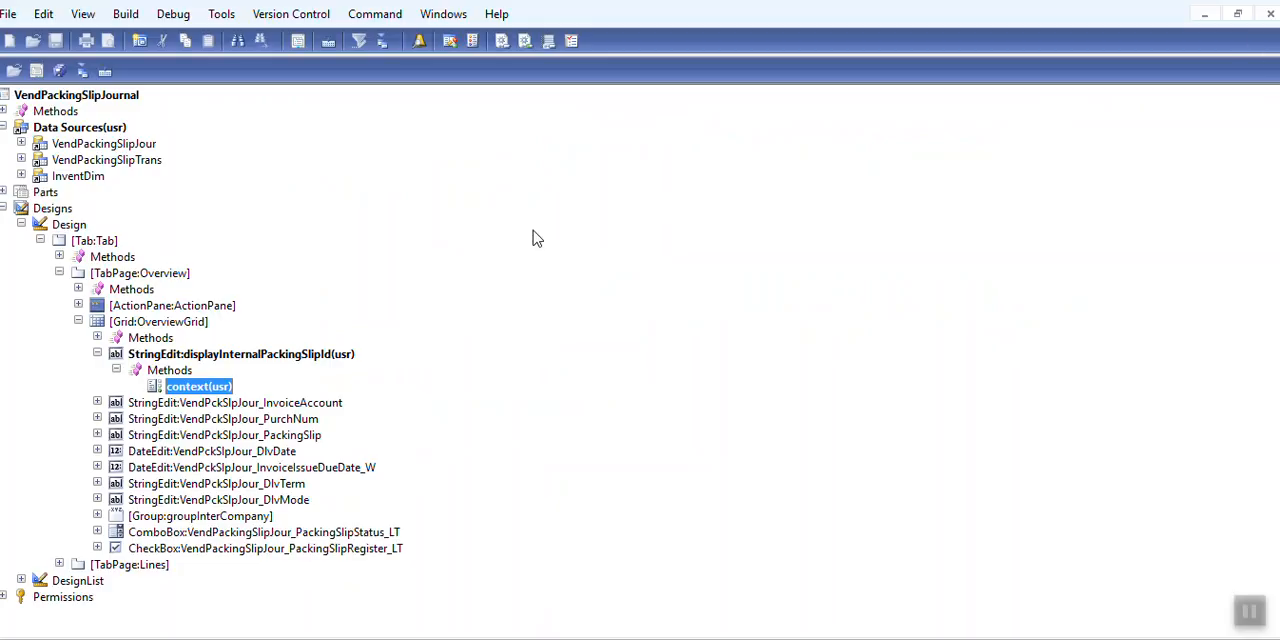
Run the VendPackingSlipJournal form and maximize the Product receipt journal.
right_click(76, 94)
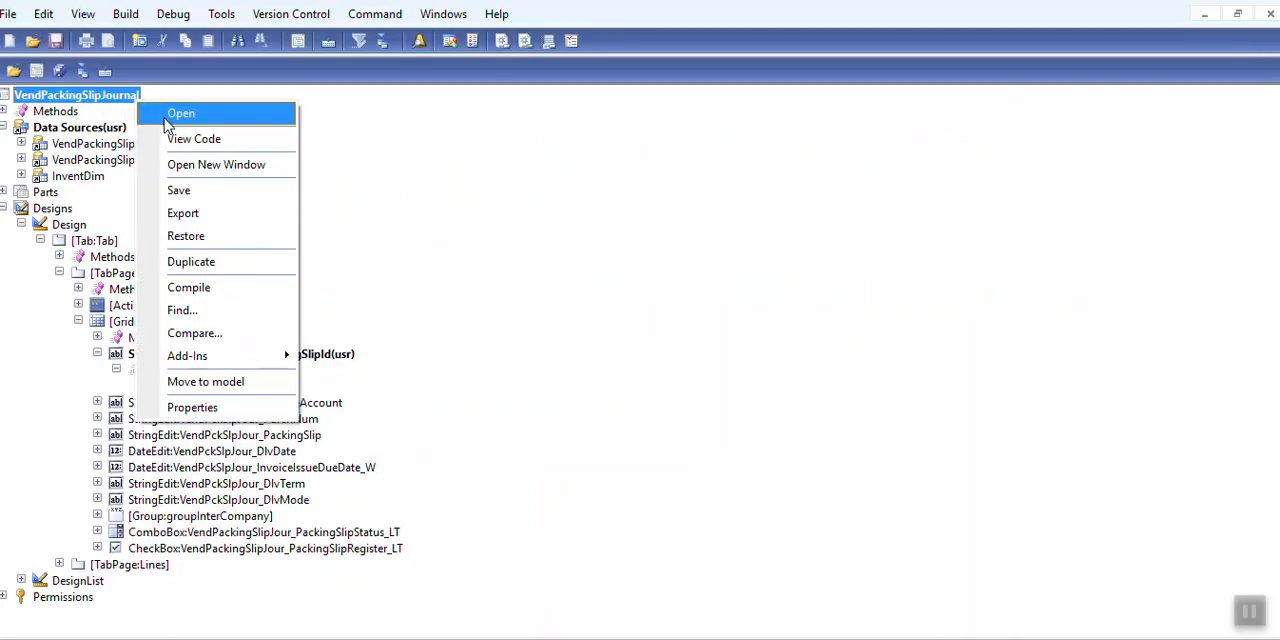
click(180, 112)
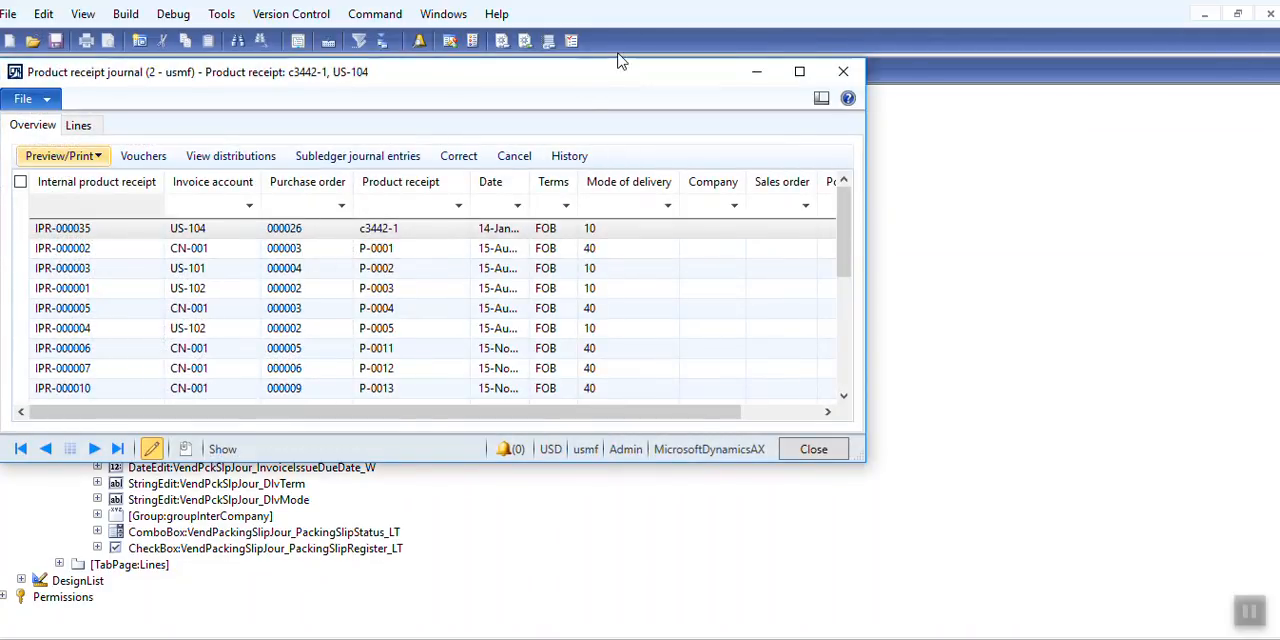
click(800, 72)
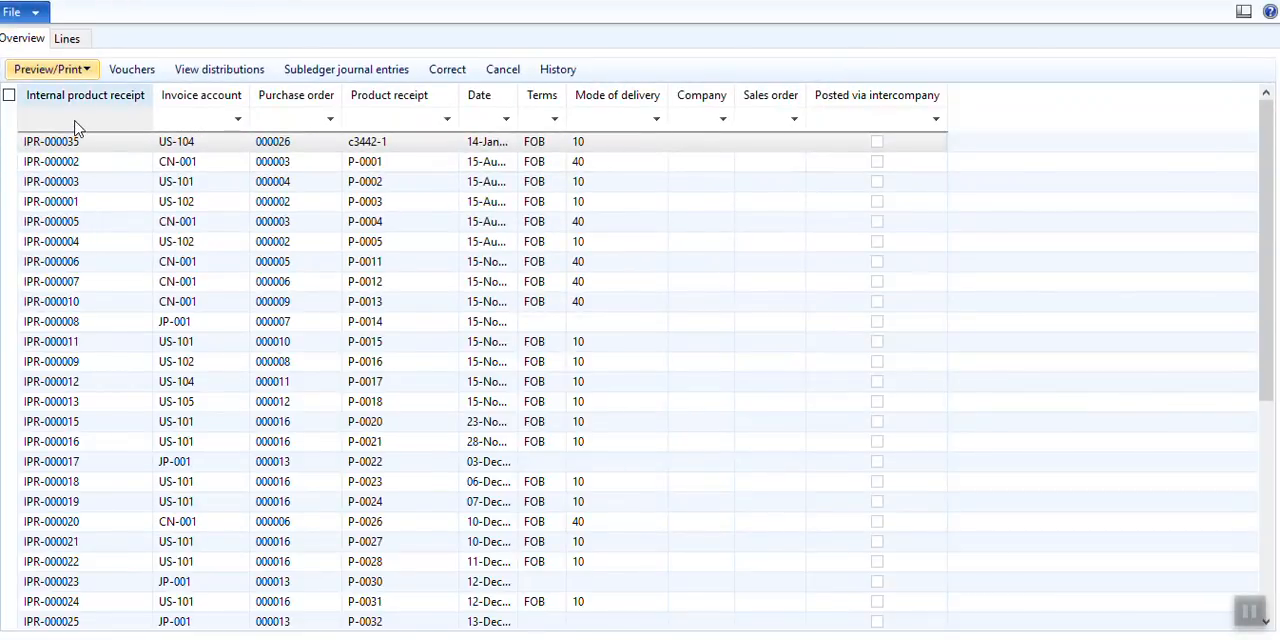
Filter the journal to receipt IPR-000004 by selection, then remove the filter again.
right_click(48, 140)
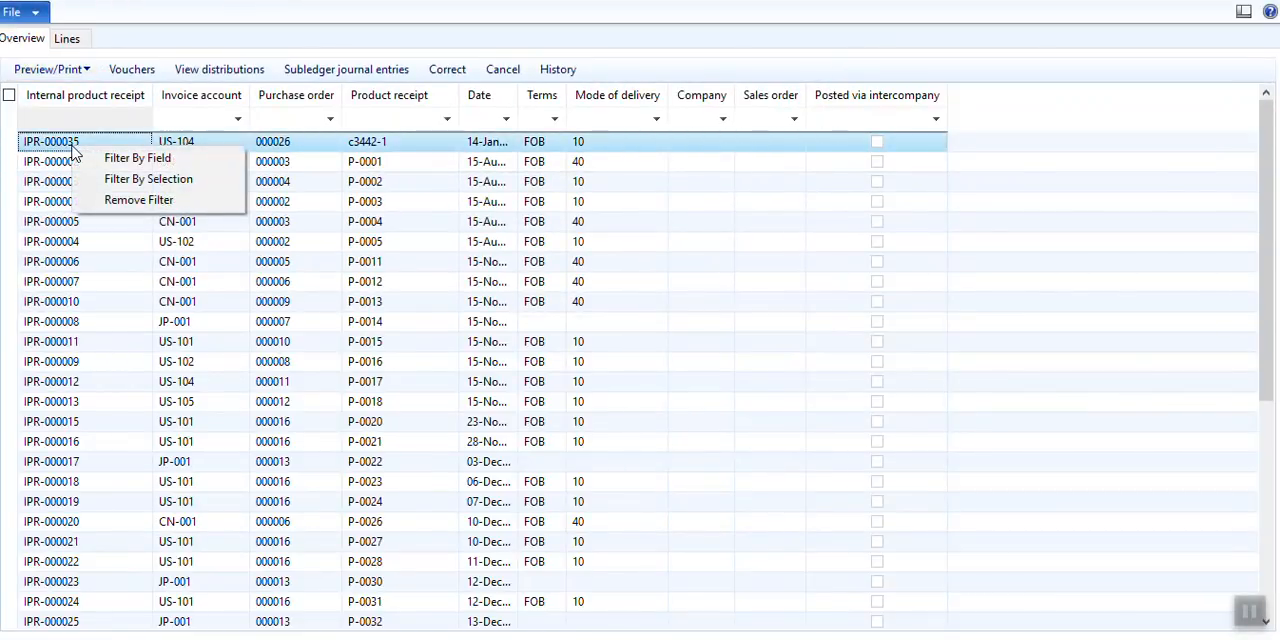
click(136, 156)
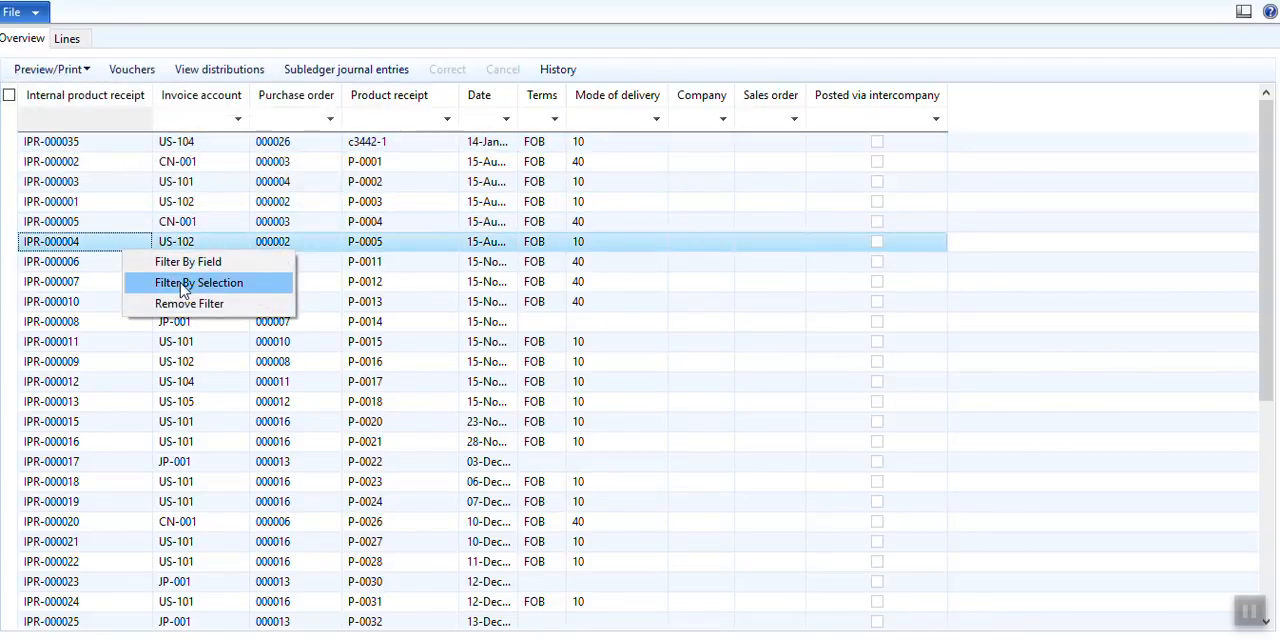
click(200, 282)
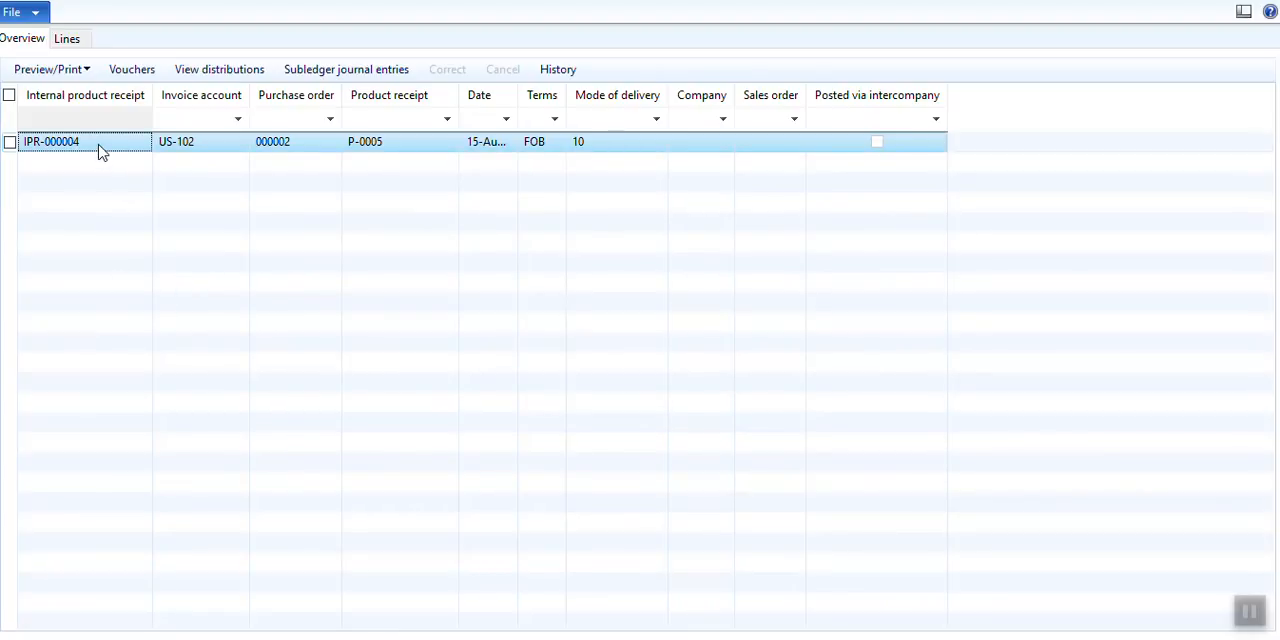
right_click(84, 140)
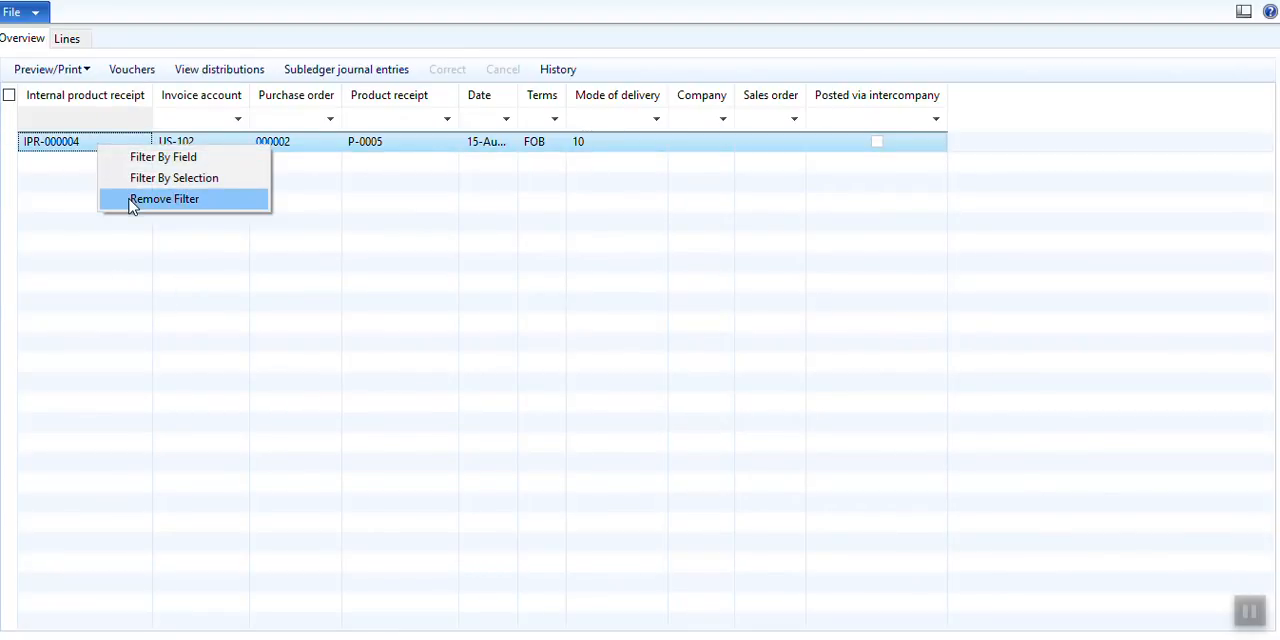
click(164, 198)
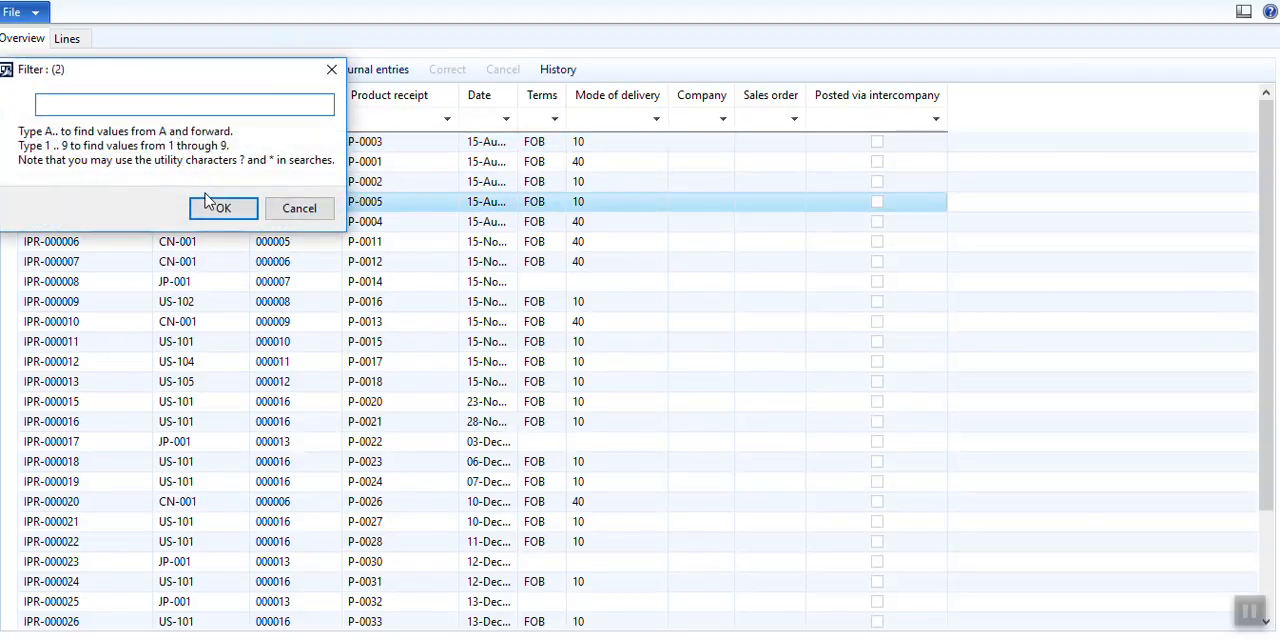
Filter the Internal product receipt column by field to ipr-000007, leaving the single CN-001 receipt.
text(uor)
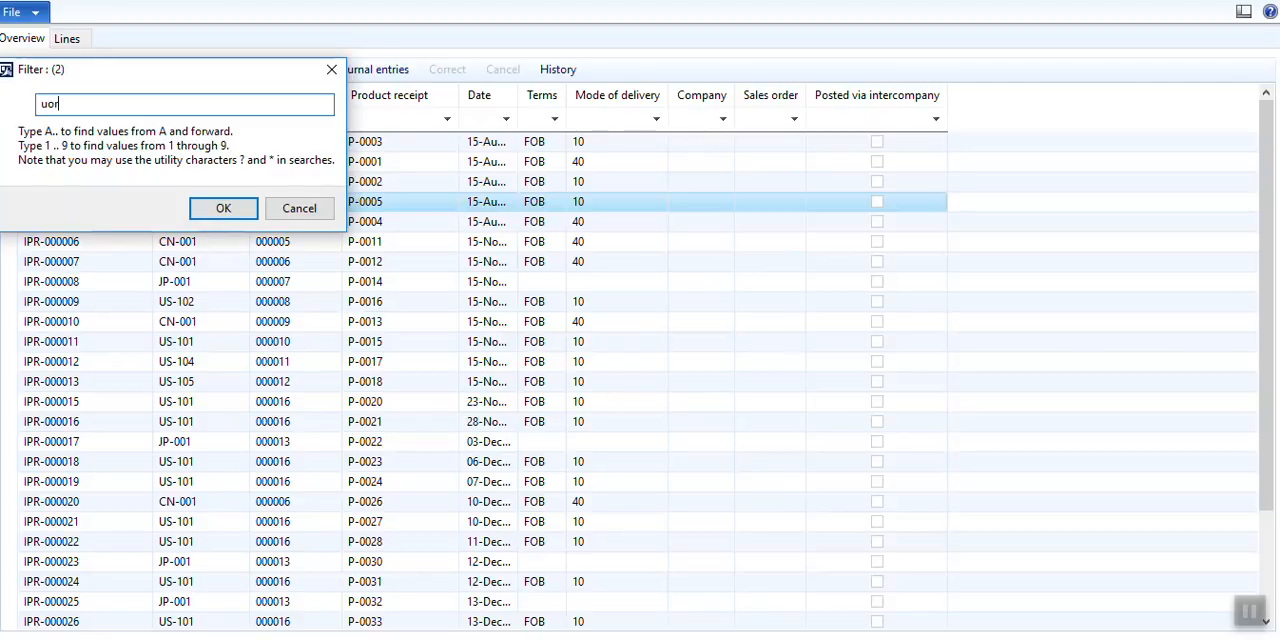
text(==)
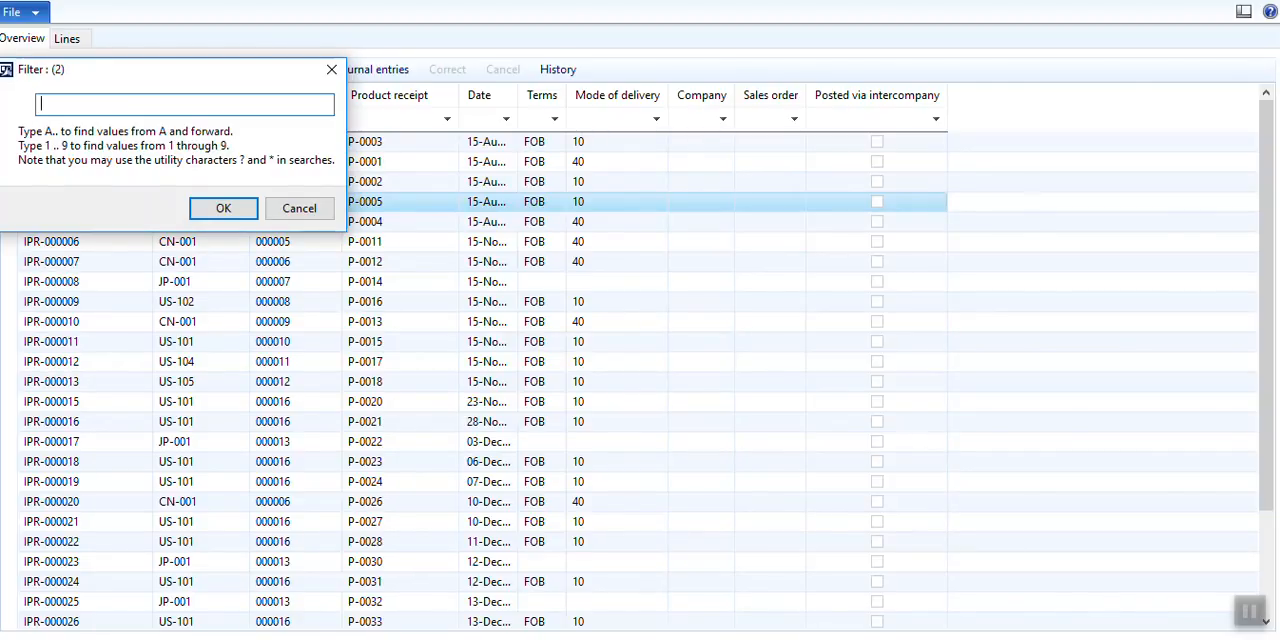
text(ipr-000007)
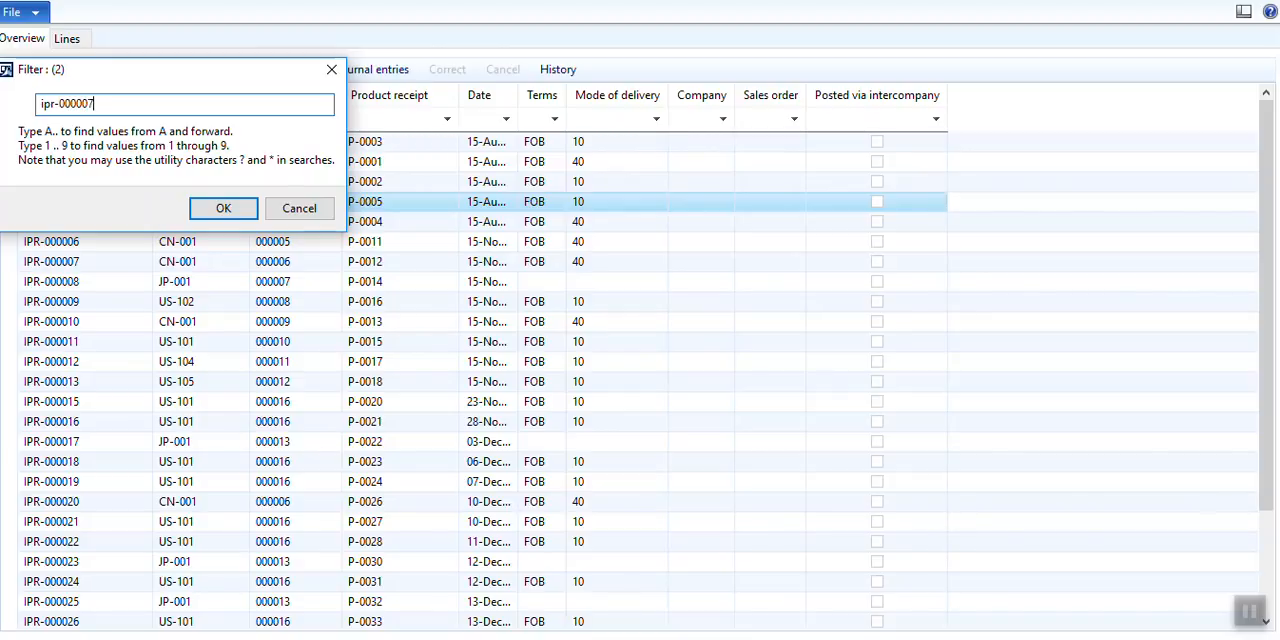
click(224, 208)
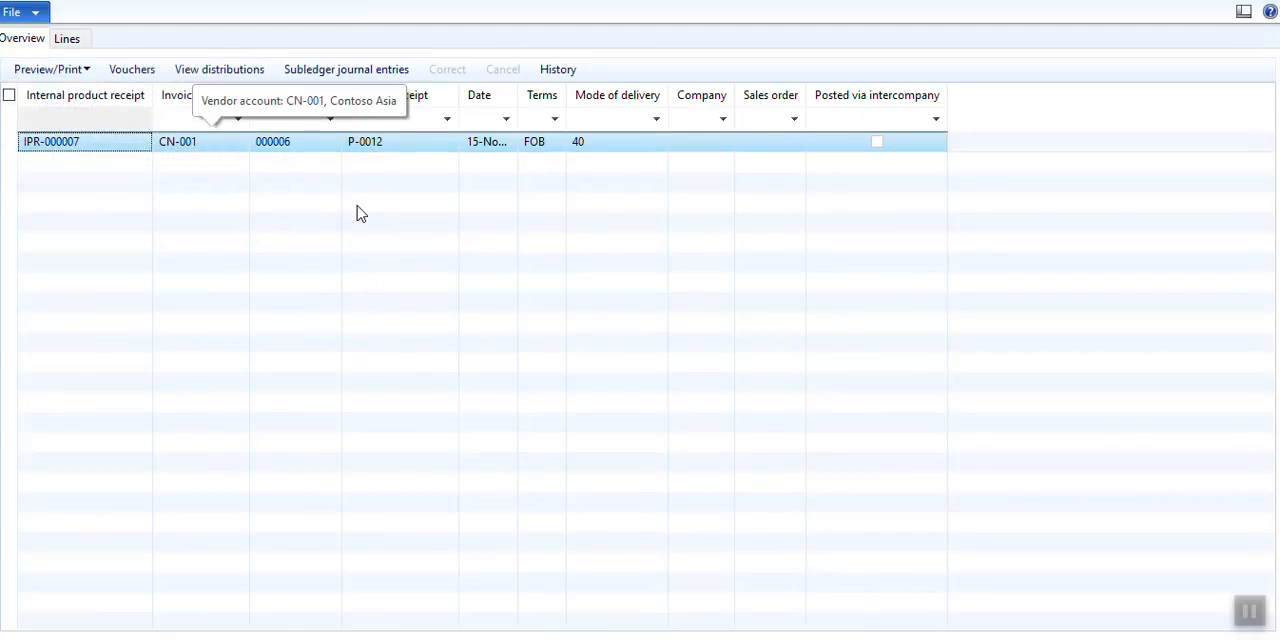
mouse_move(896, 230)
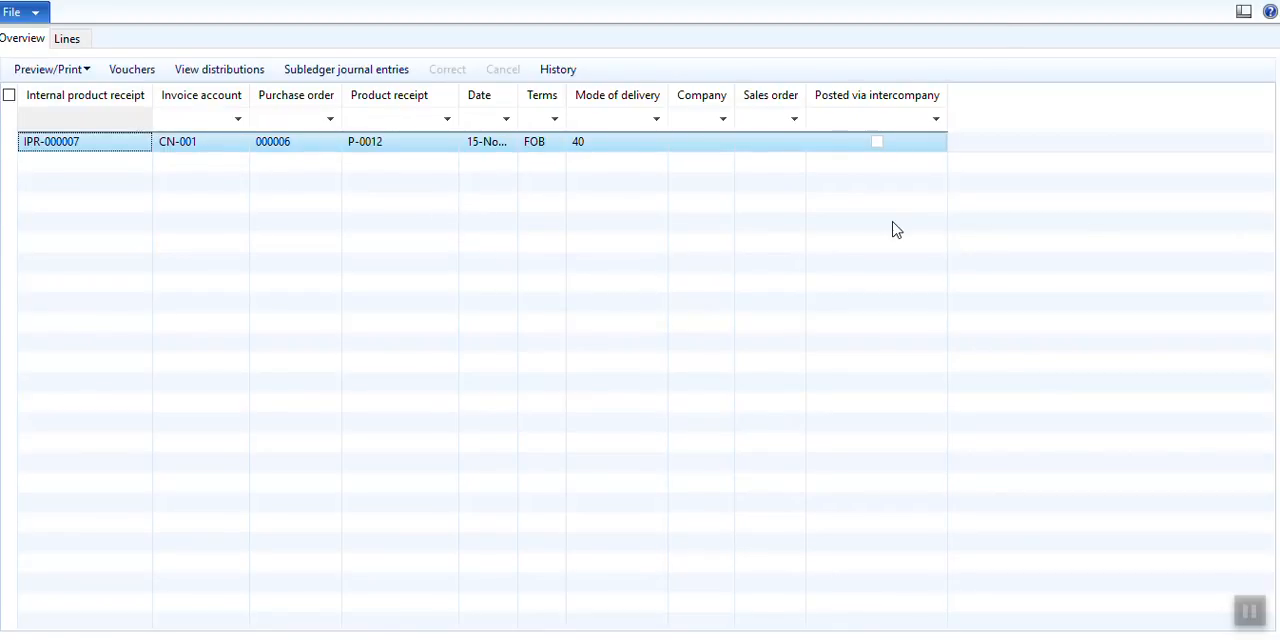
mouse_move(528, 420)
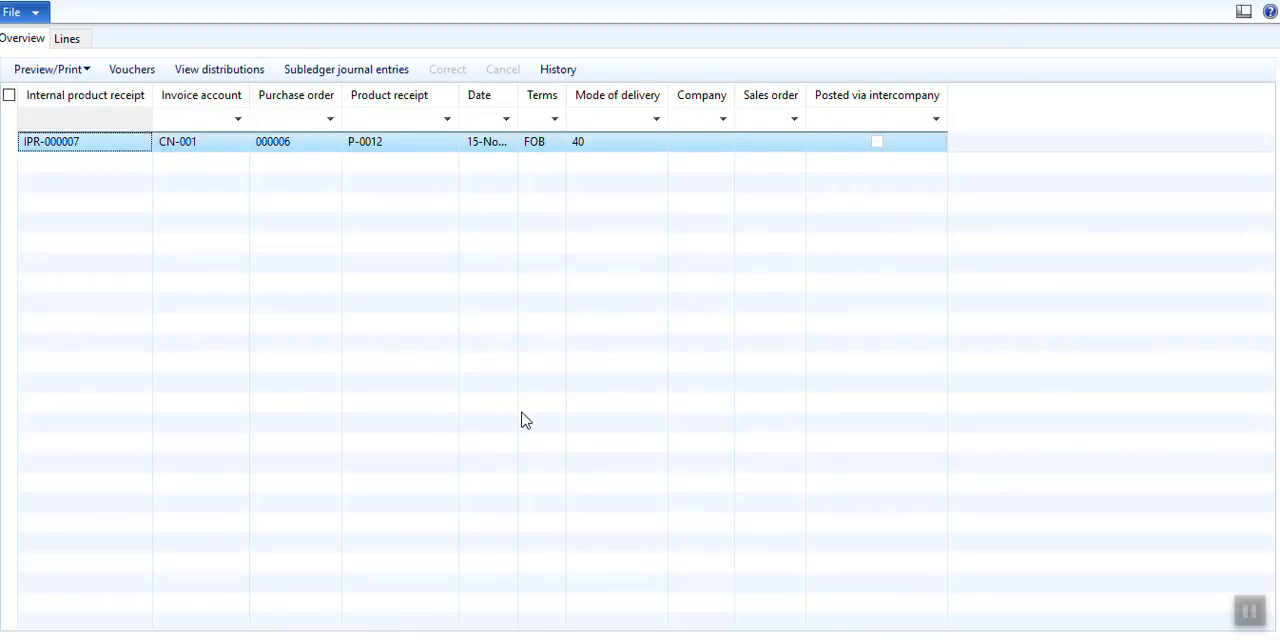
mouse_move(820, 448)
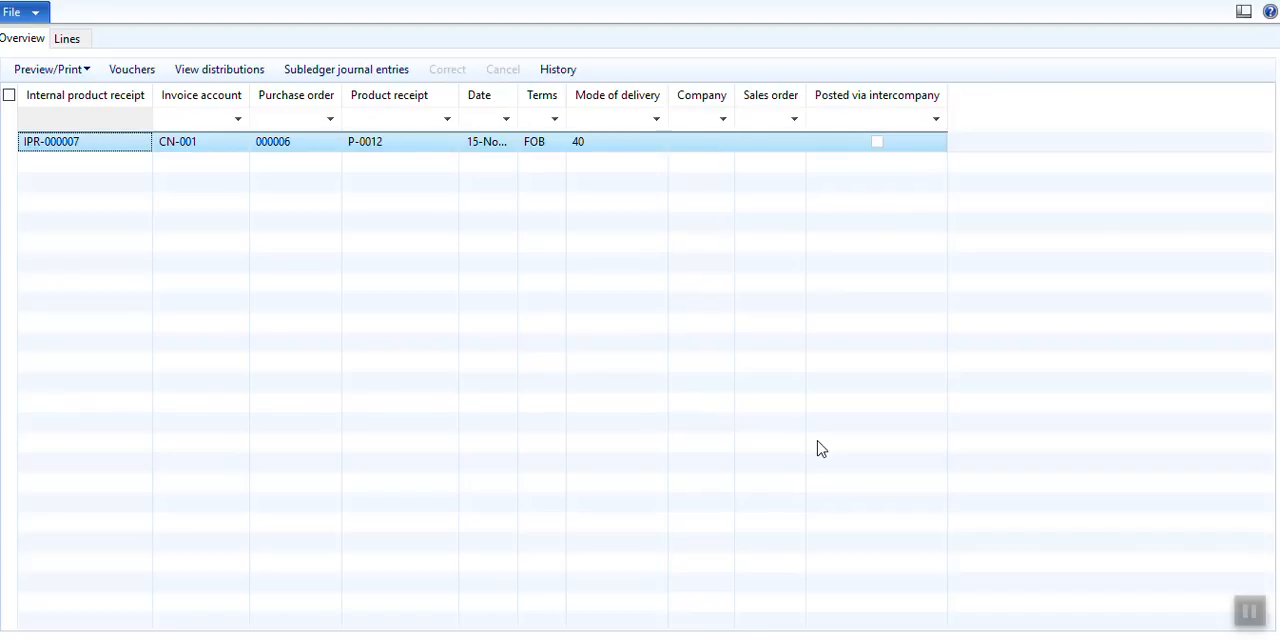
mouse_move(950, 512)
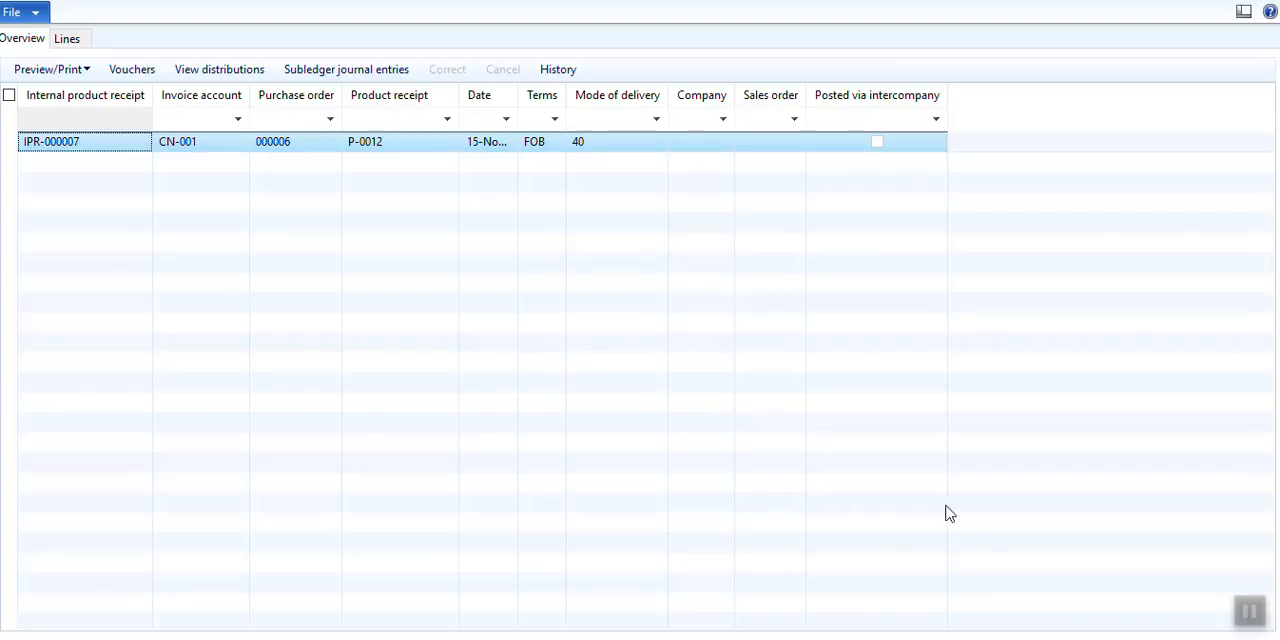
mouse_move(1248, 610)
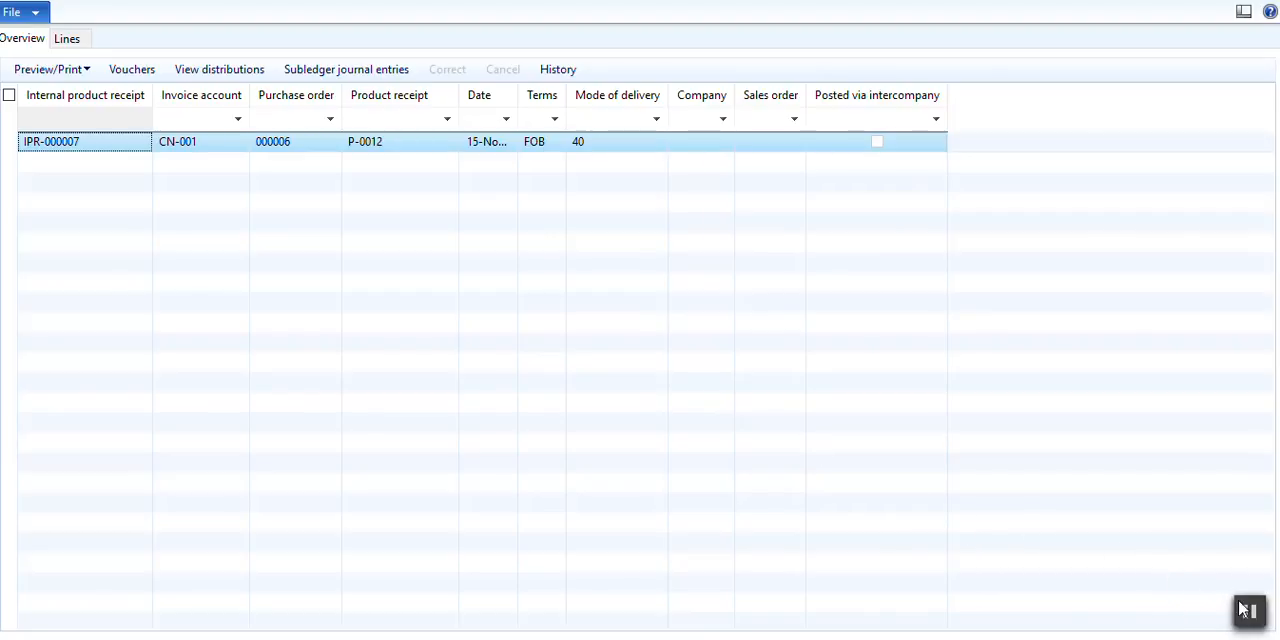